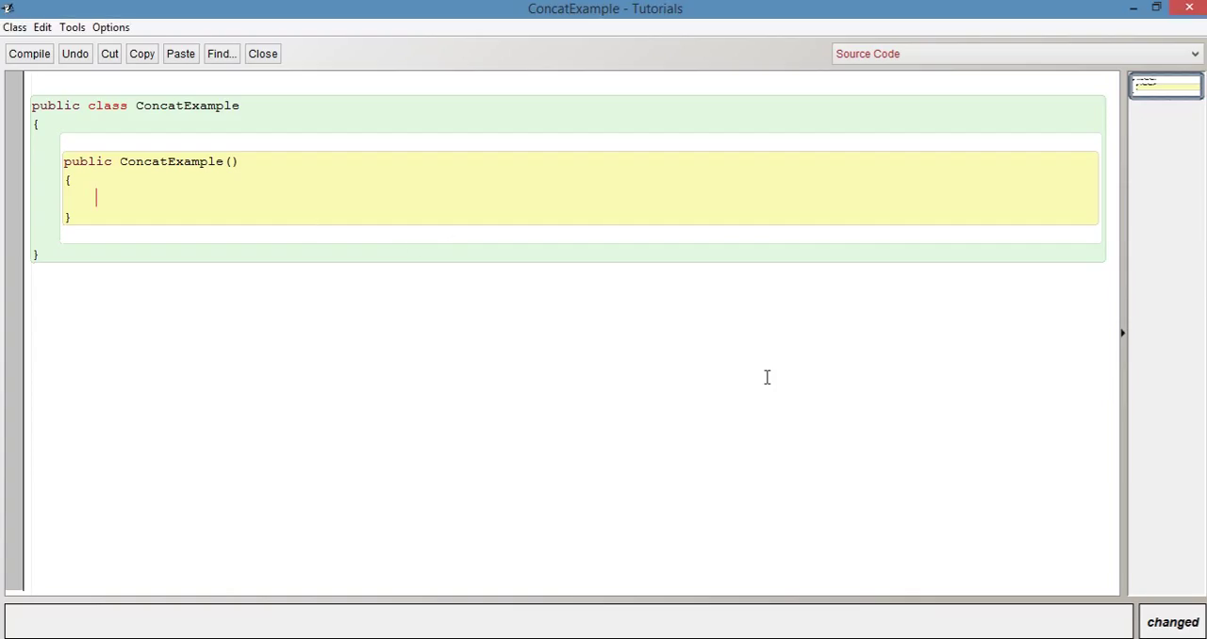
# Step: Write the empty method header public void printFullName(String firstName, String surname) below the constructor
pyautogui.write('+')
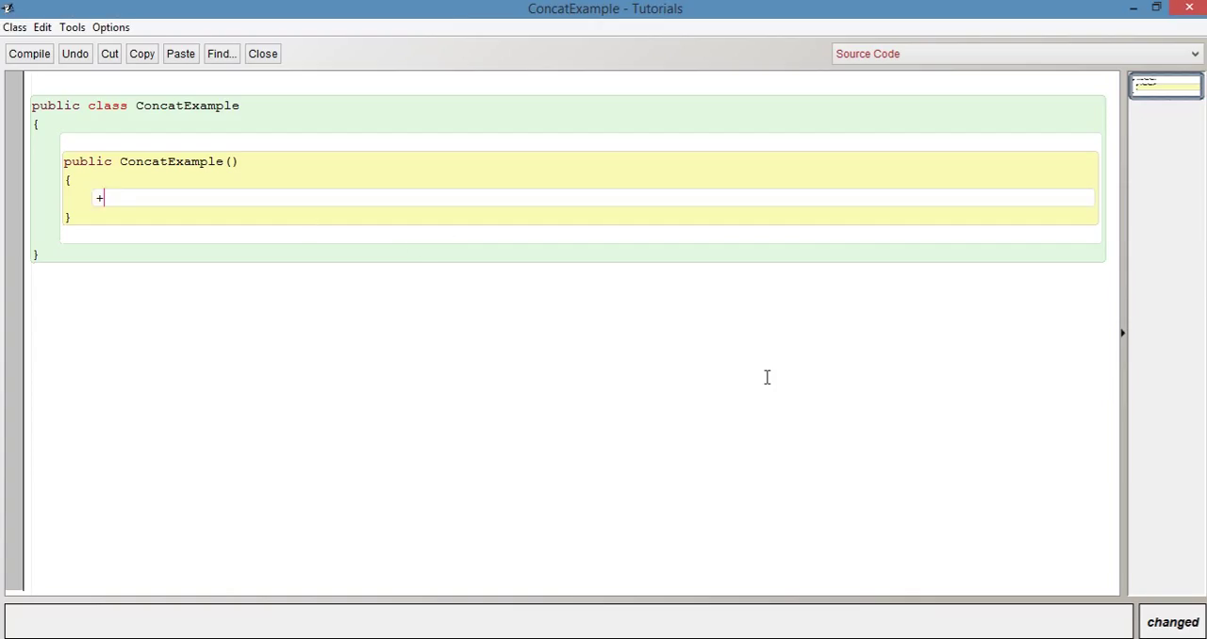
pyautogui.doubleClick(99, 197)
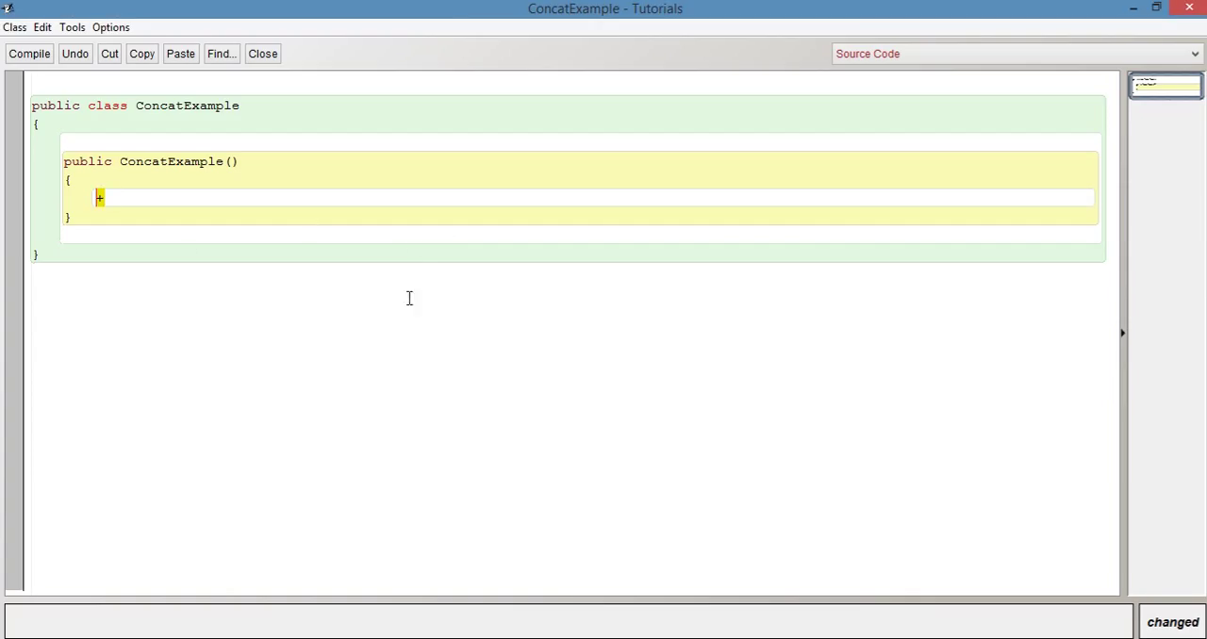
pyautogui.moveTo(416, 259)
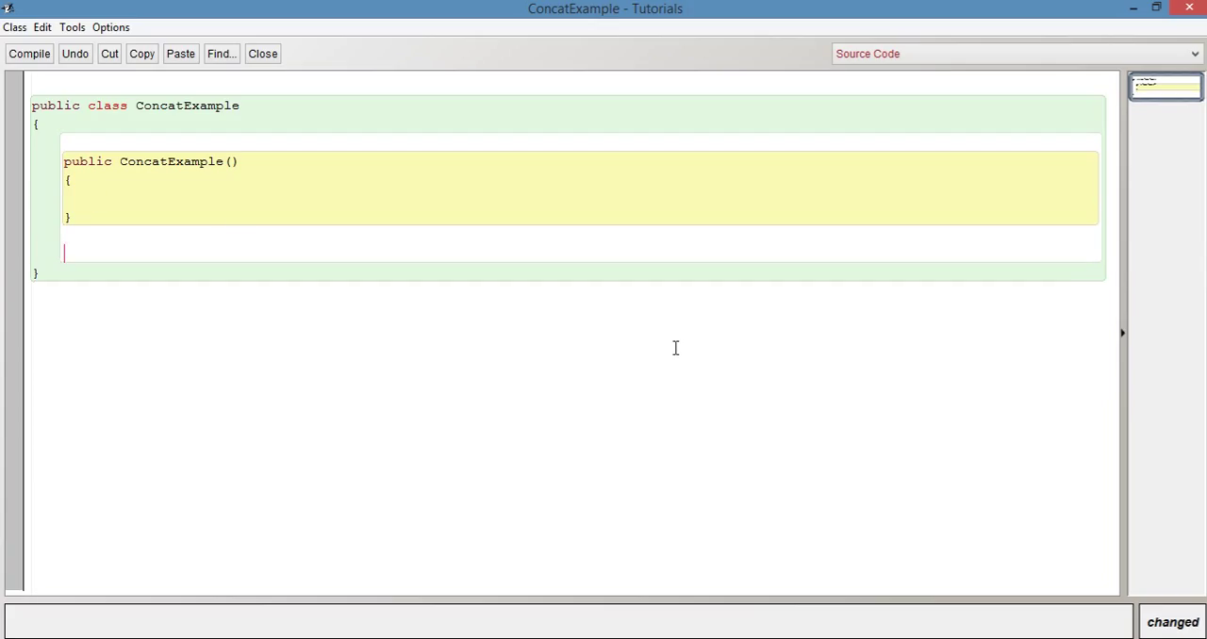
pyautogui.write('public void')
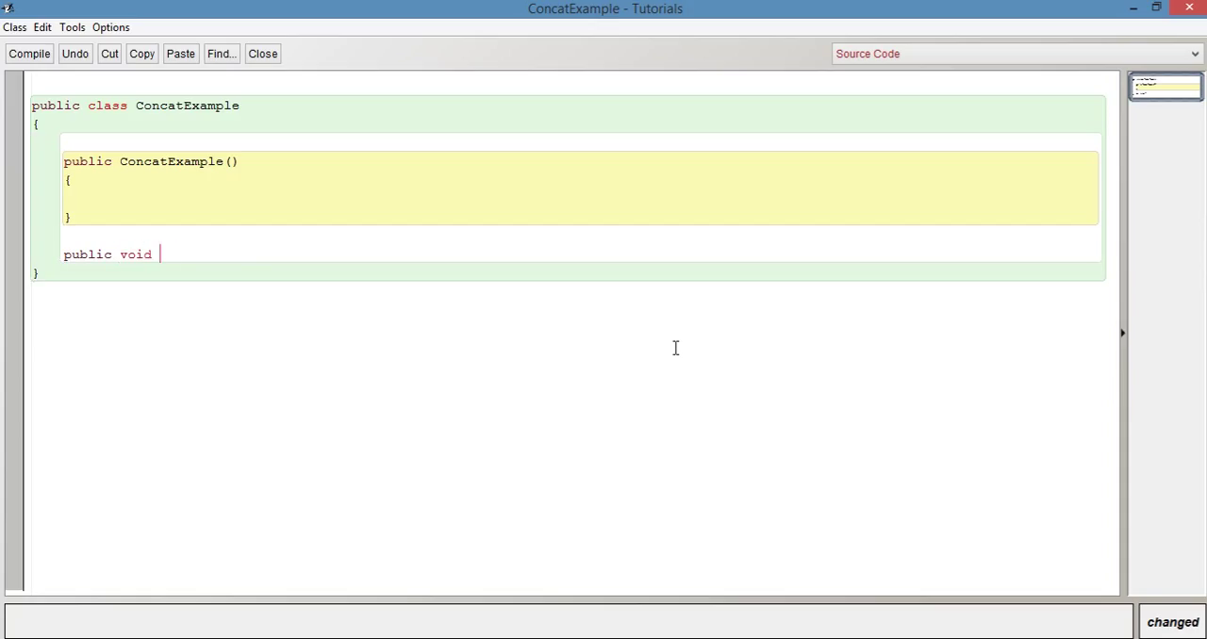
pyautogui.write('printFullNa')
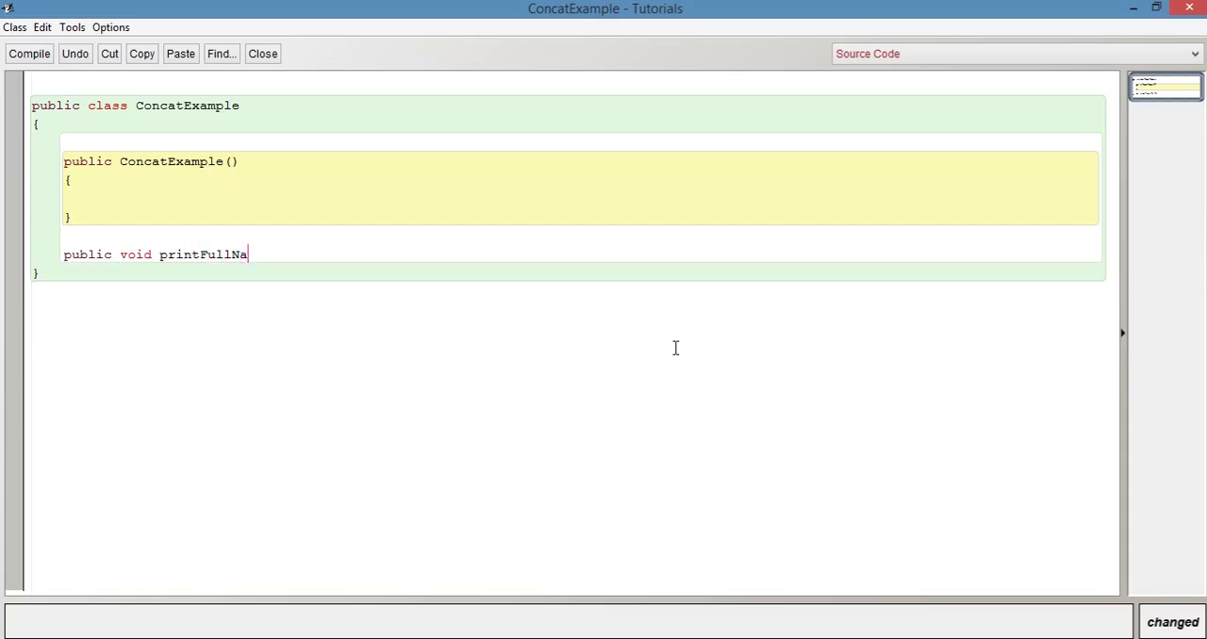
pyautogui.write('me() {')
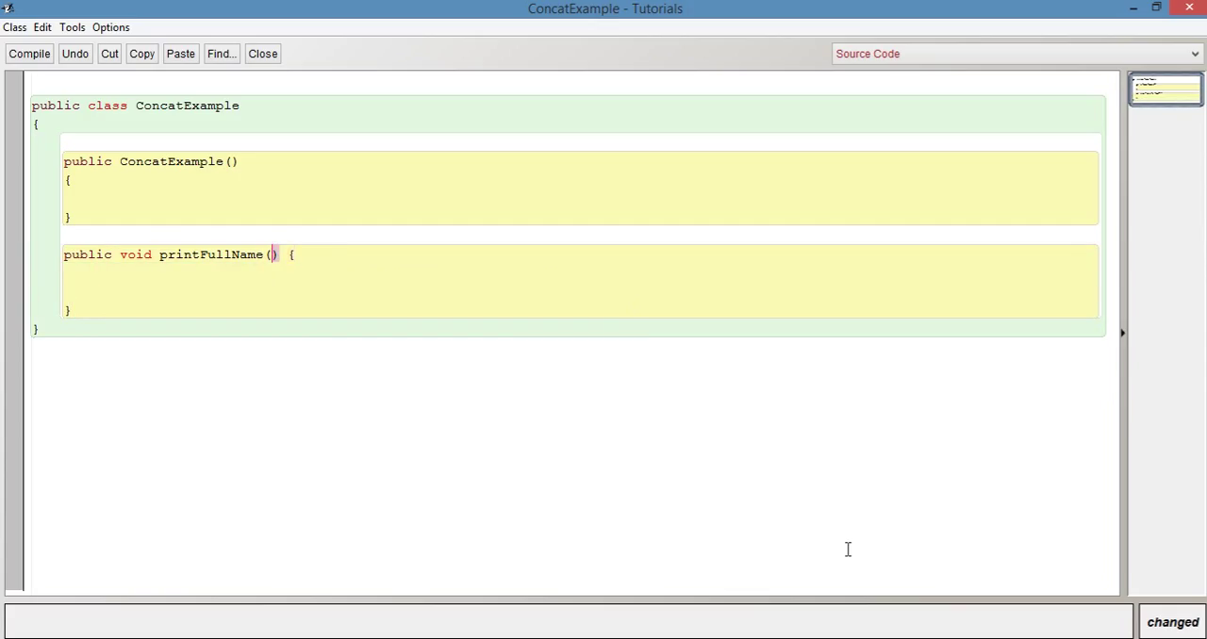
pyautogui.write('String firstN')
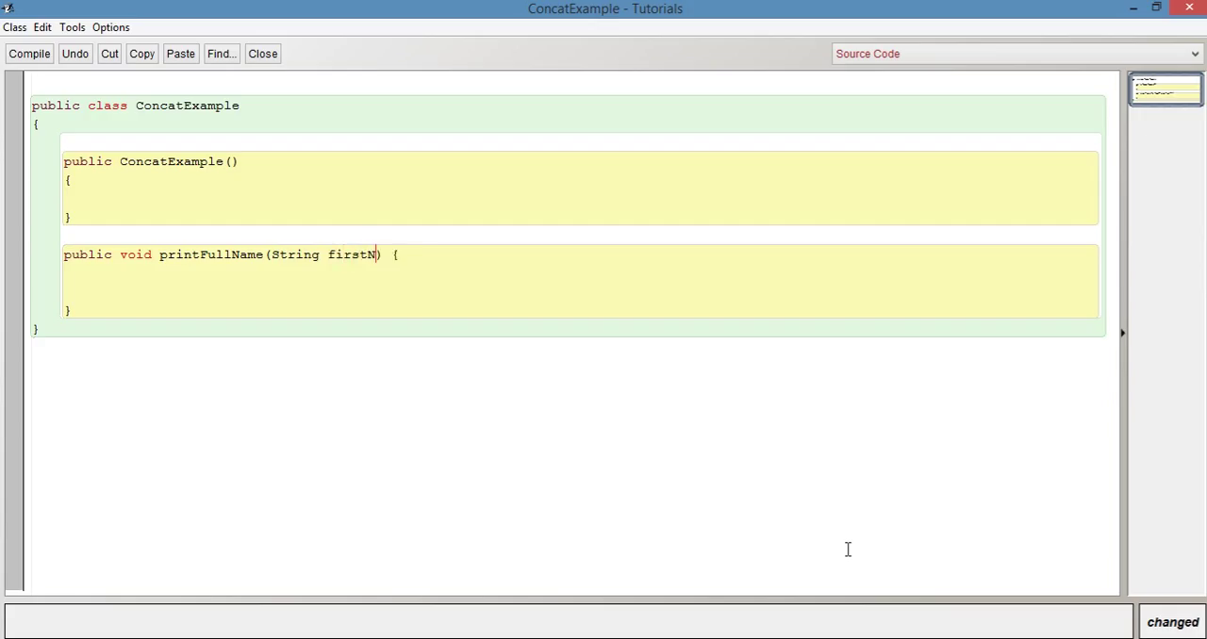
pyautogui.write('ame,')
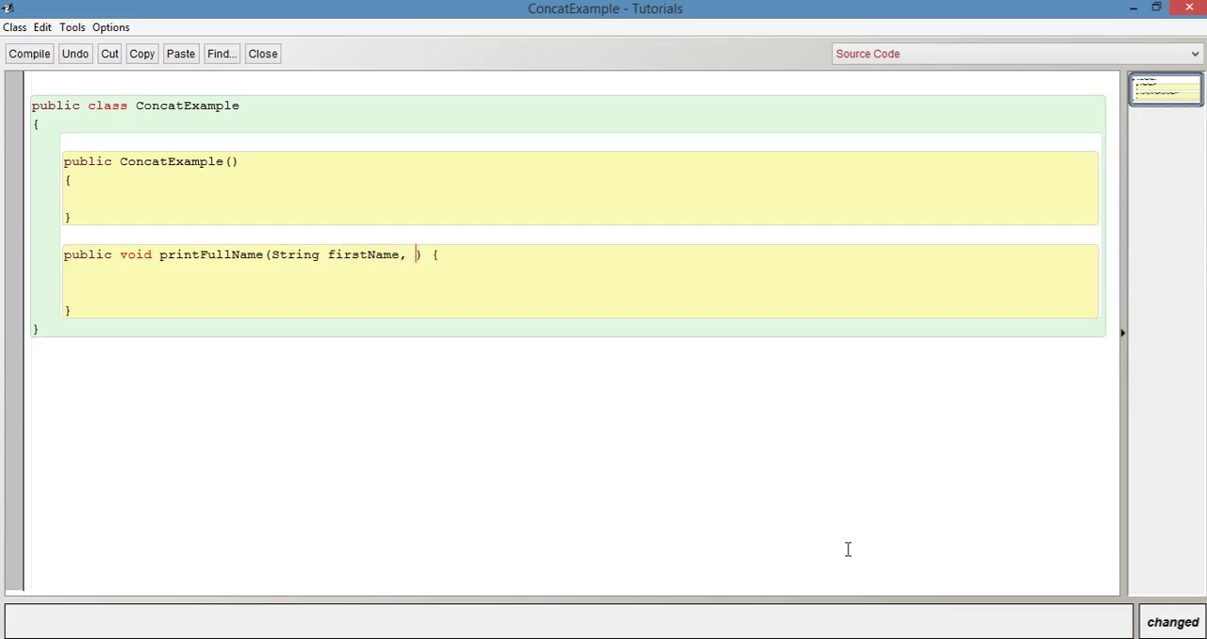
pyautogui.write('String')
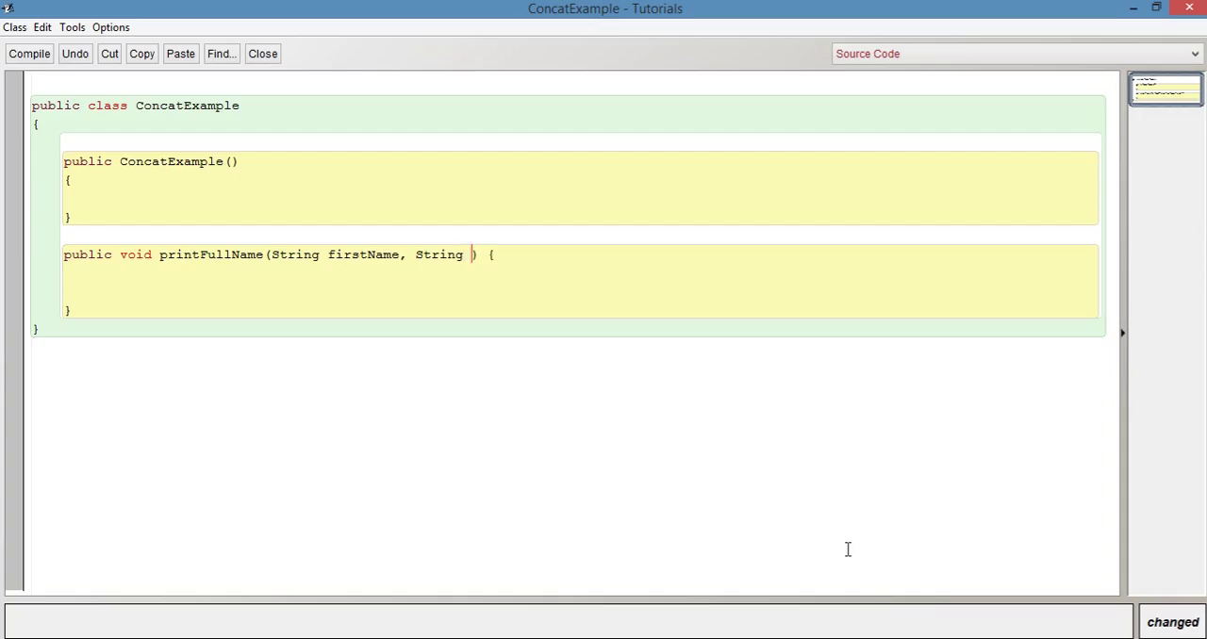
pyautogui.write('surname')
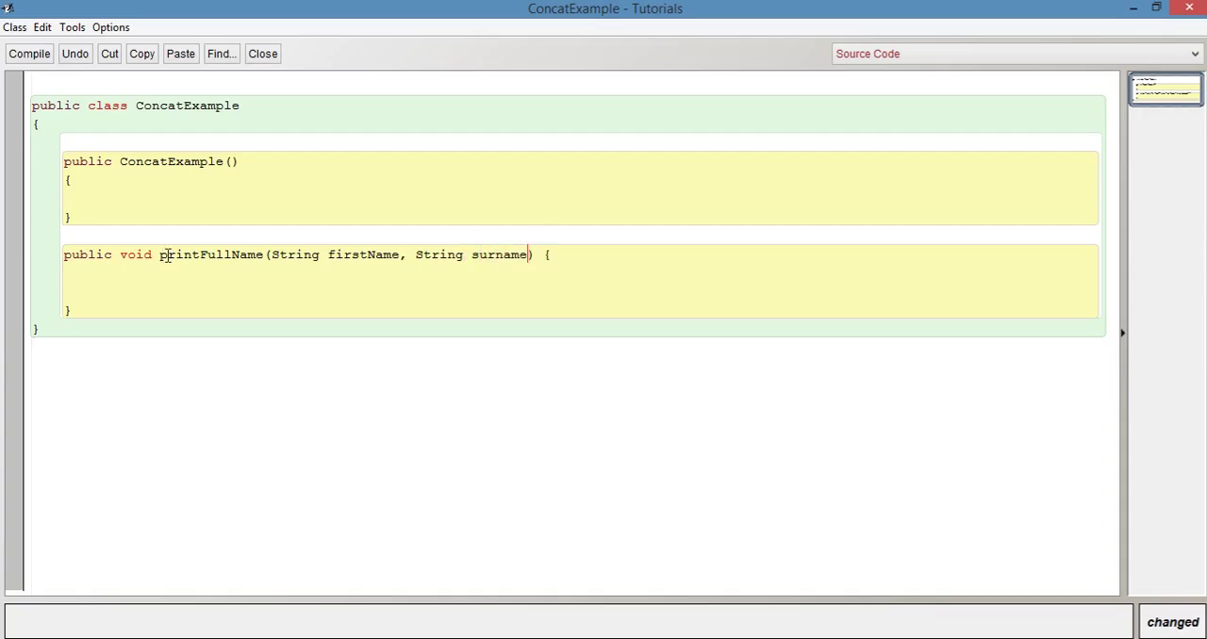
pyautogui.doubleClick(211, 254)
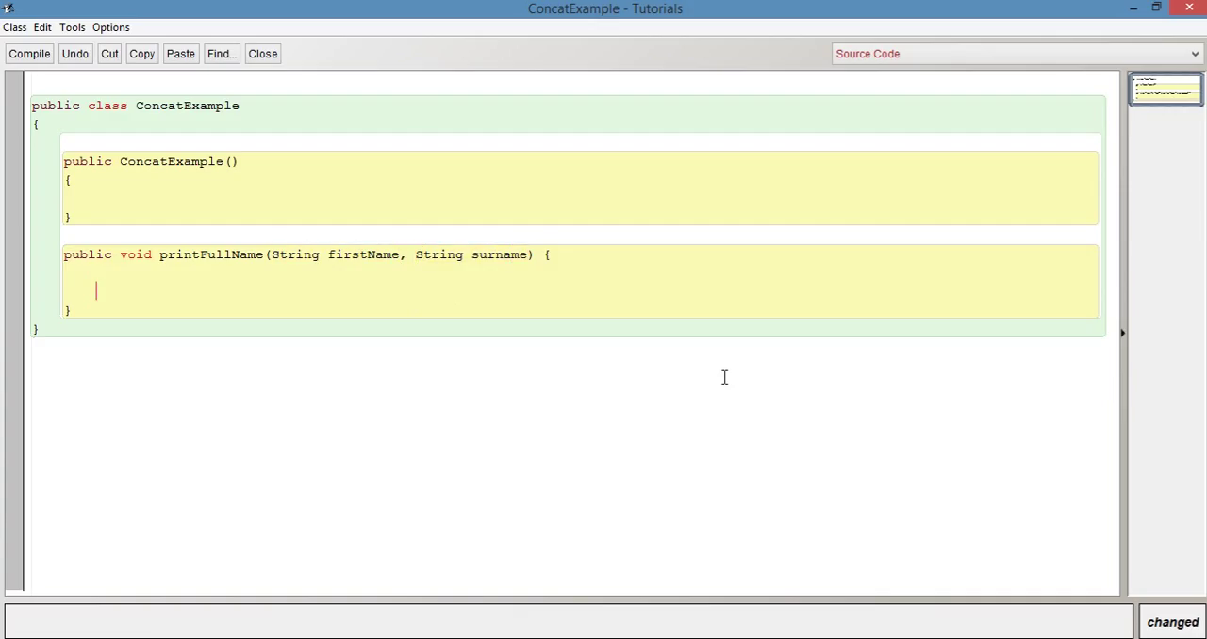
# Step: Begin the body with System.out.println("Full name: " + ...);
pyautogui.write('Syste')
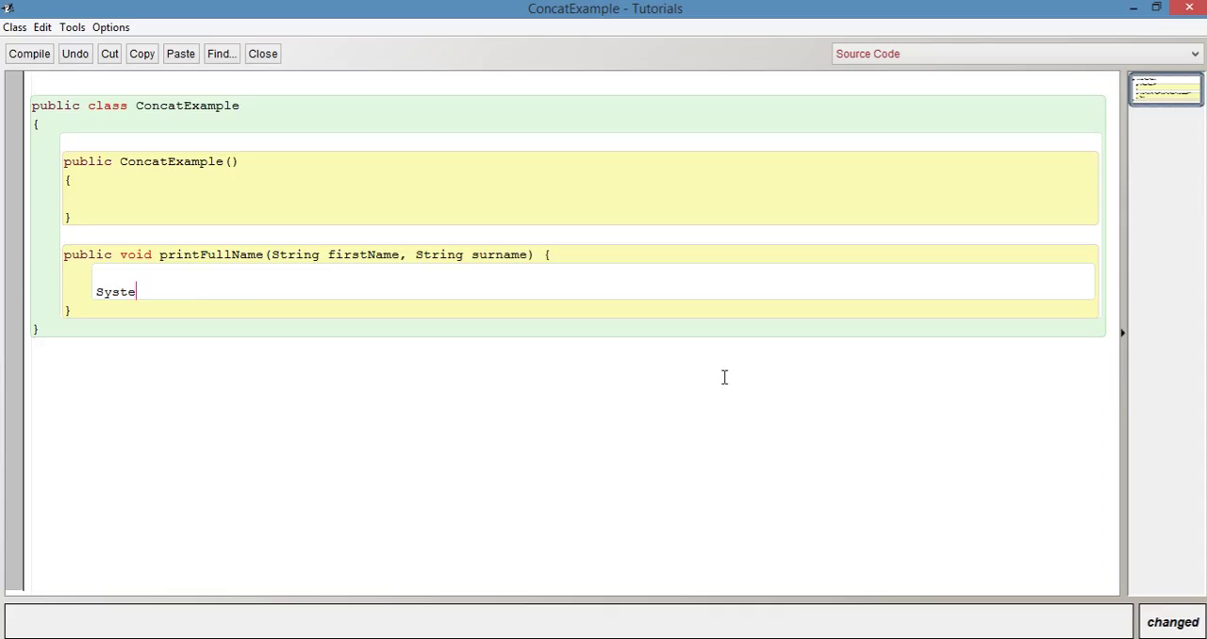
pyautogui.write('m.out.pr')
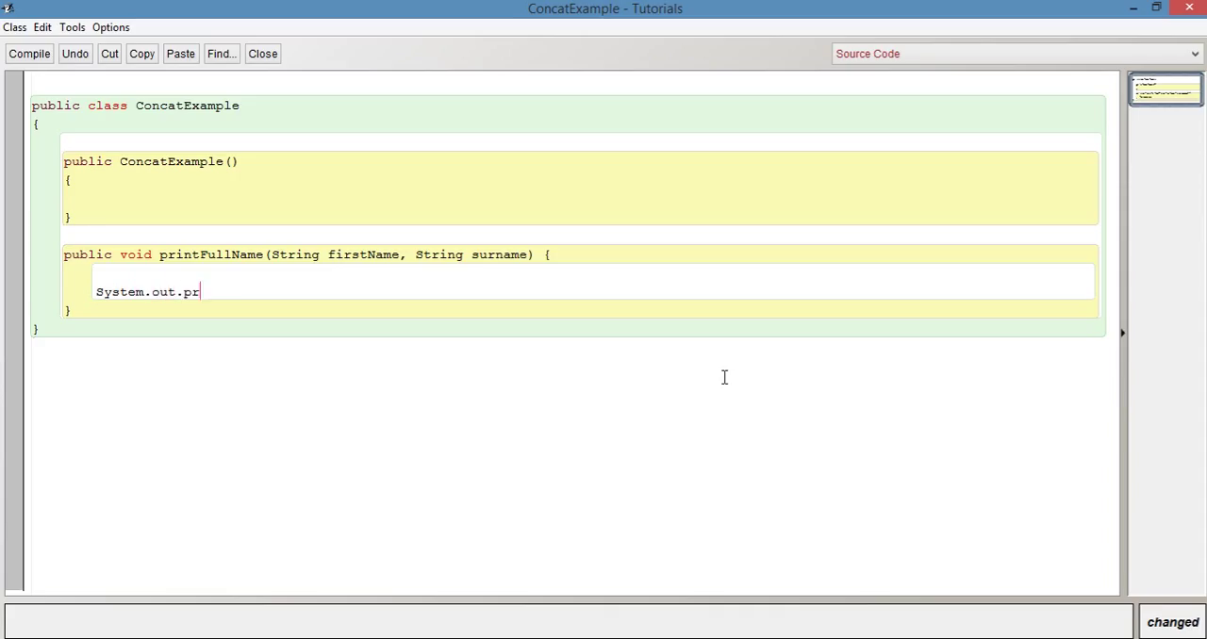
pyautogui.write('intln()')
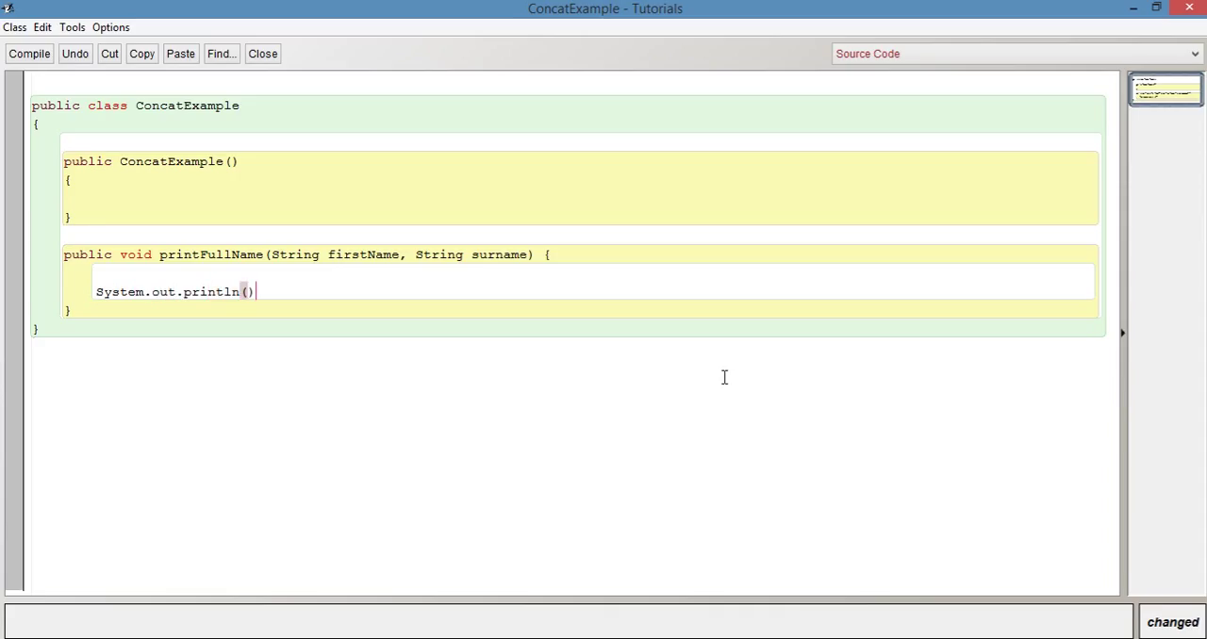
pyautogui.write(';')
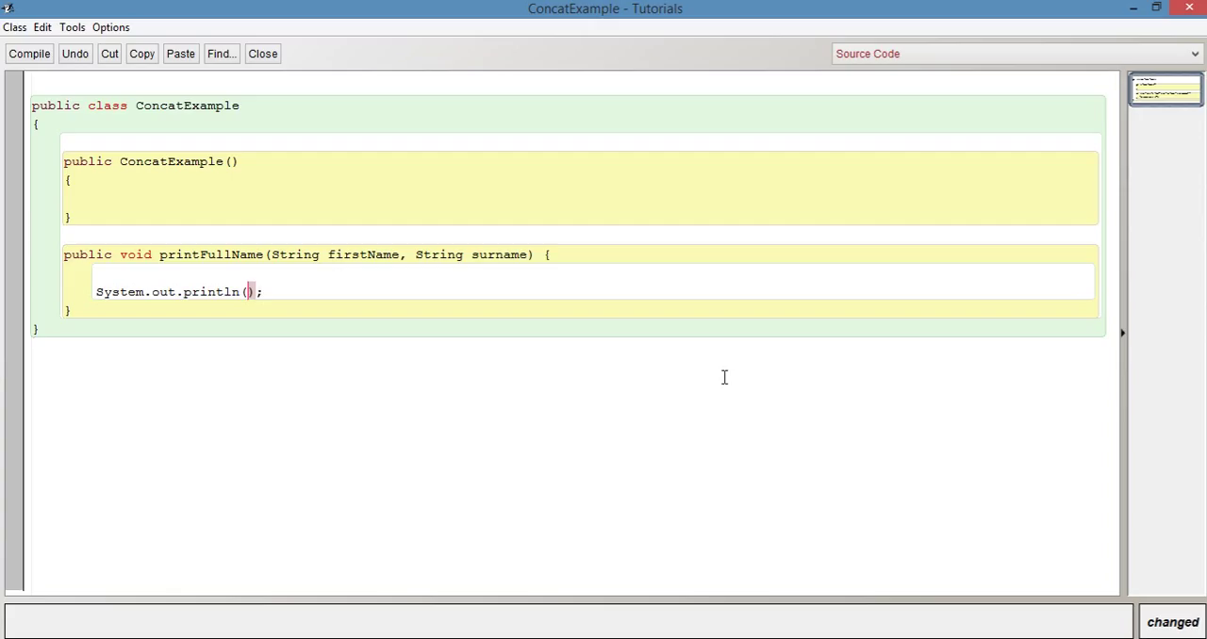
pyautogui.write('""')
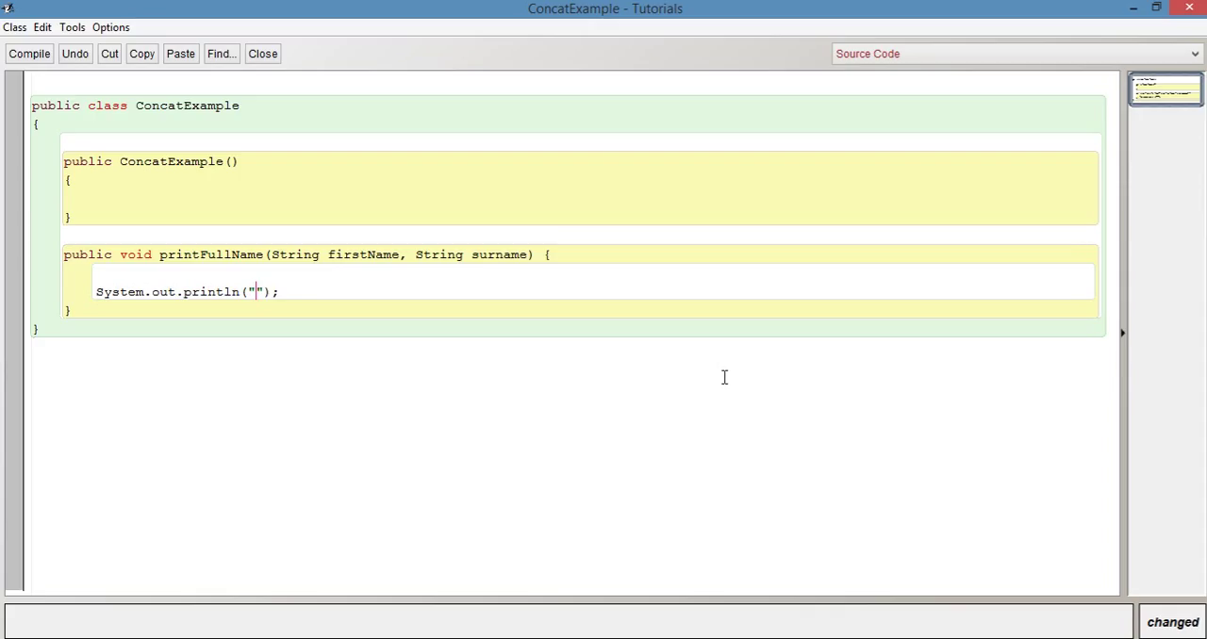
pyautogui.write('Full n')
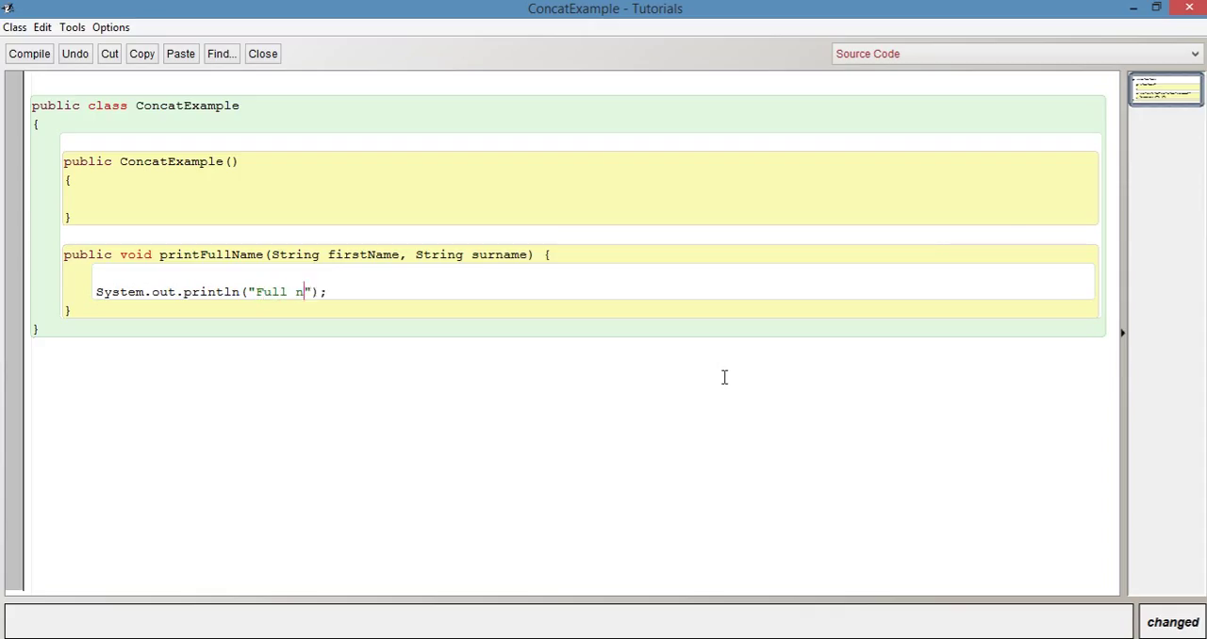
pyautogui.write('ame:')
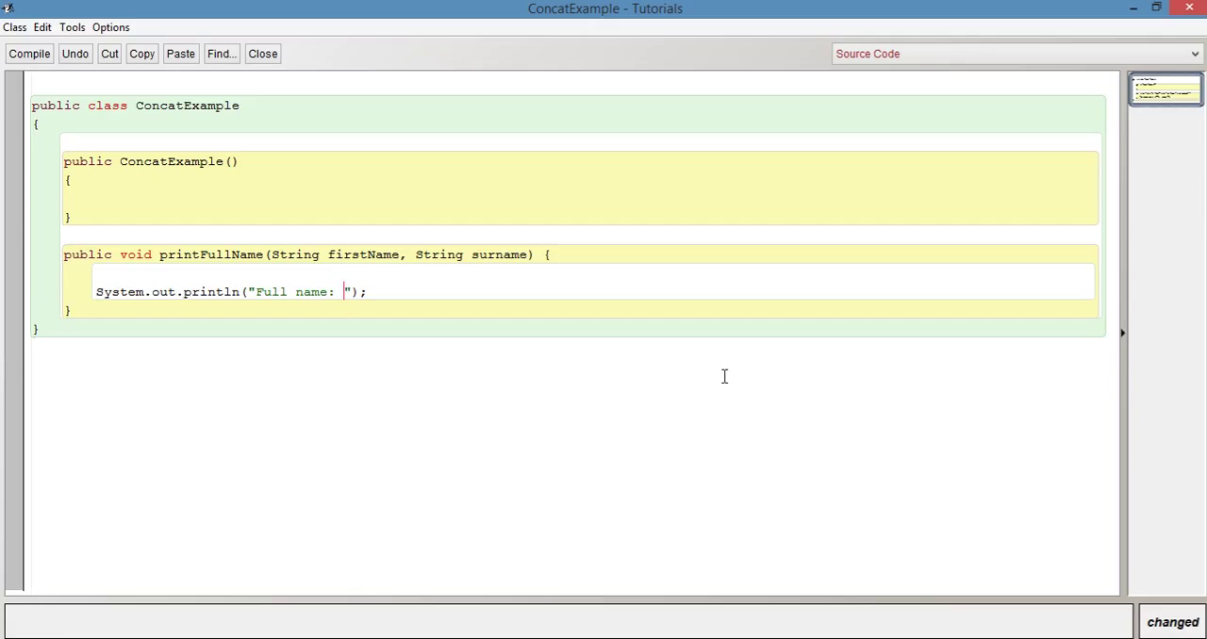
pyautogui.write('+')
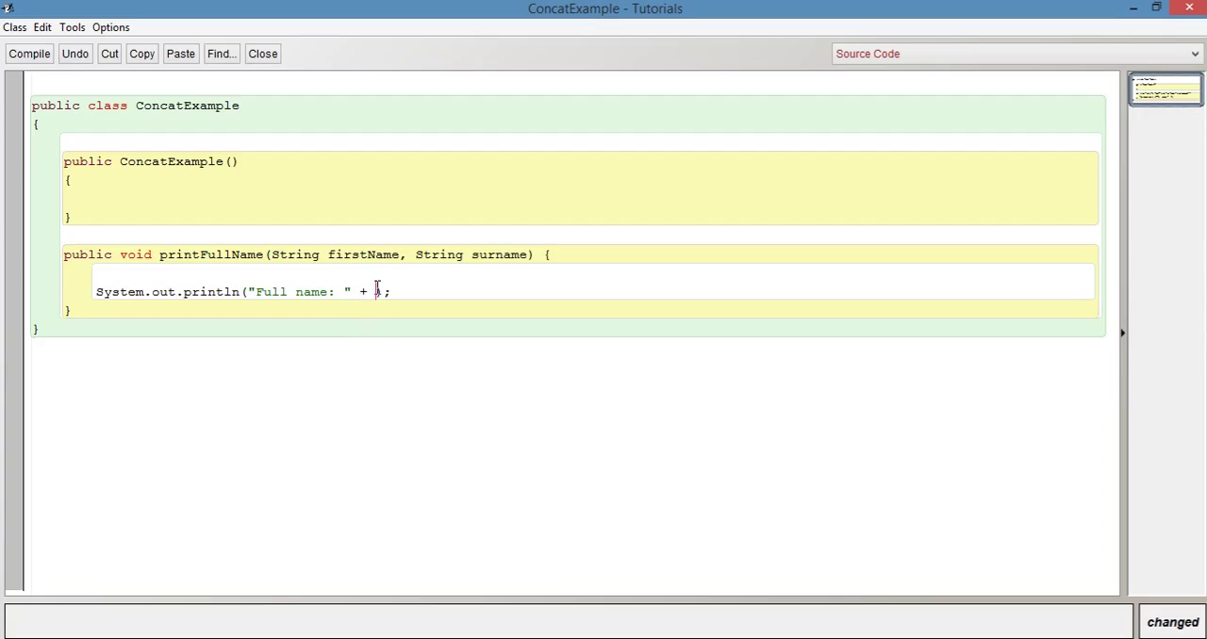
pyautogui.moveTo(488, 403)
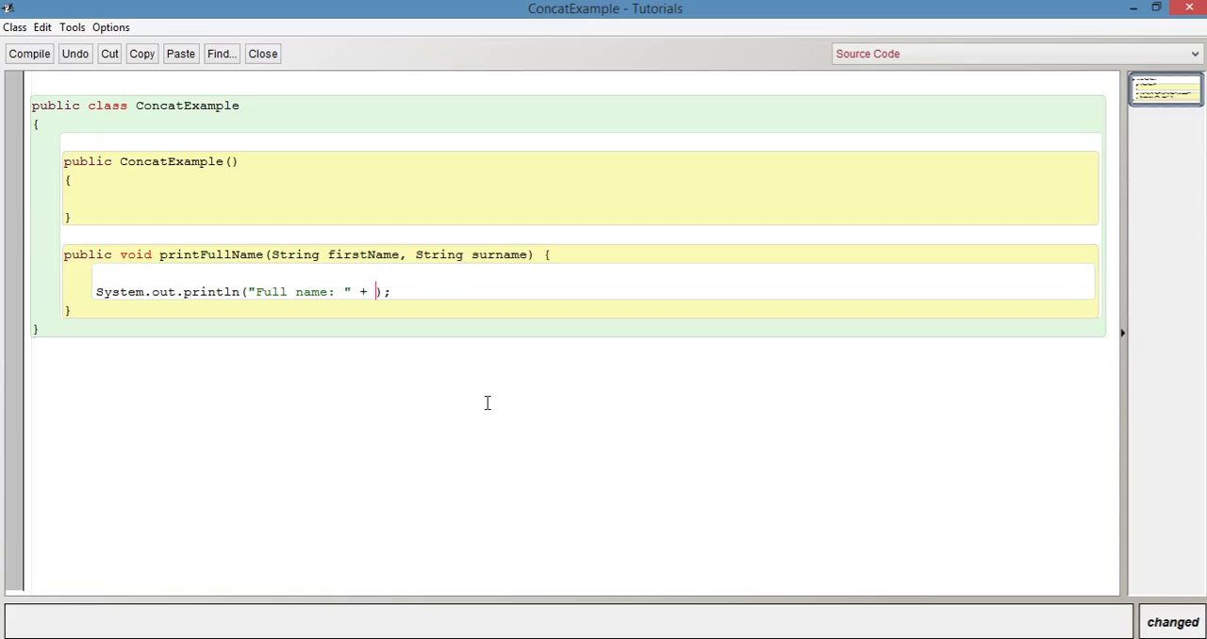
# Step: Complete the argument as "Full name: " + firstName + surname
pyautogui.write('first')
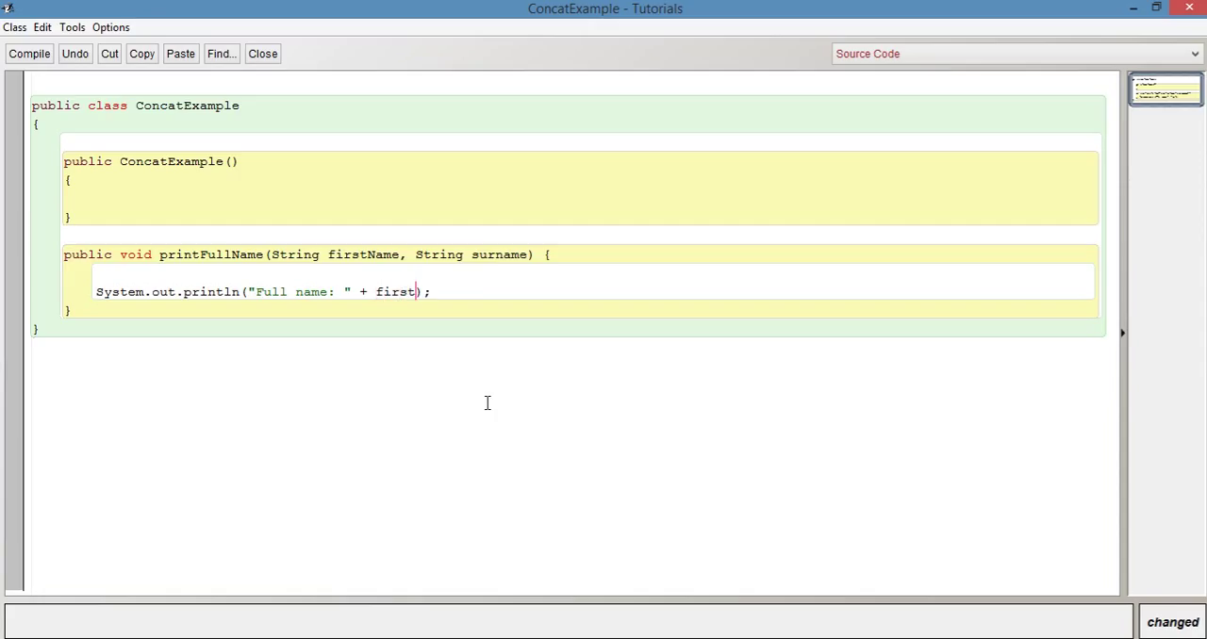
pyautogui.write('Name')
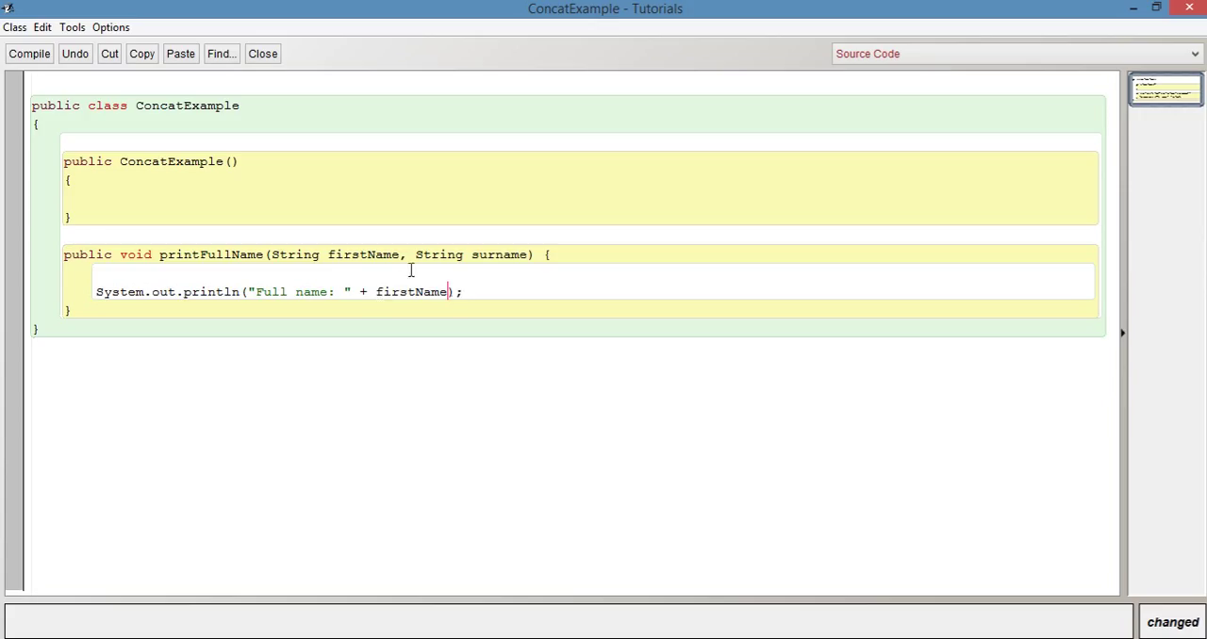
pyautogui.doubleClick(363, 254)
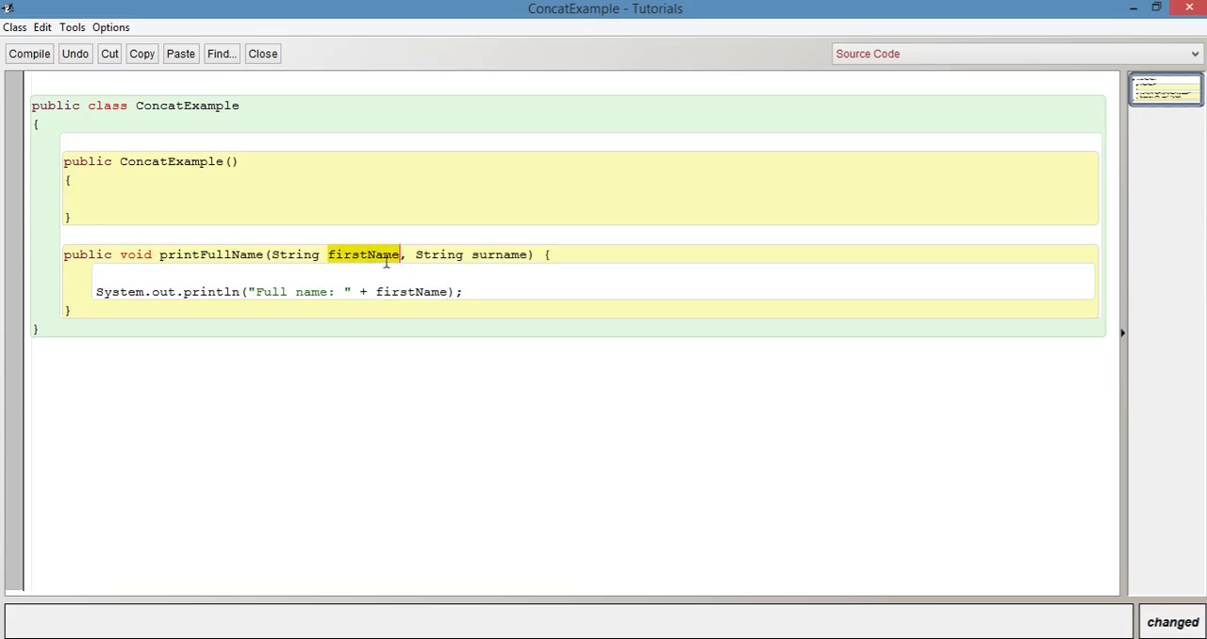
pyautogui.click(450, 291)
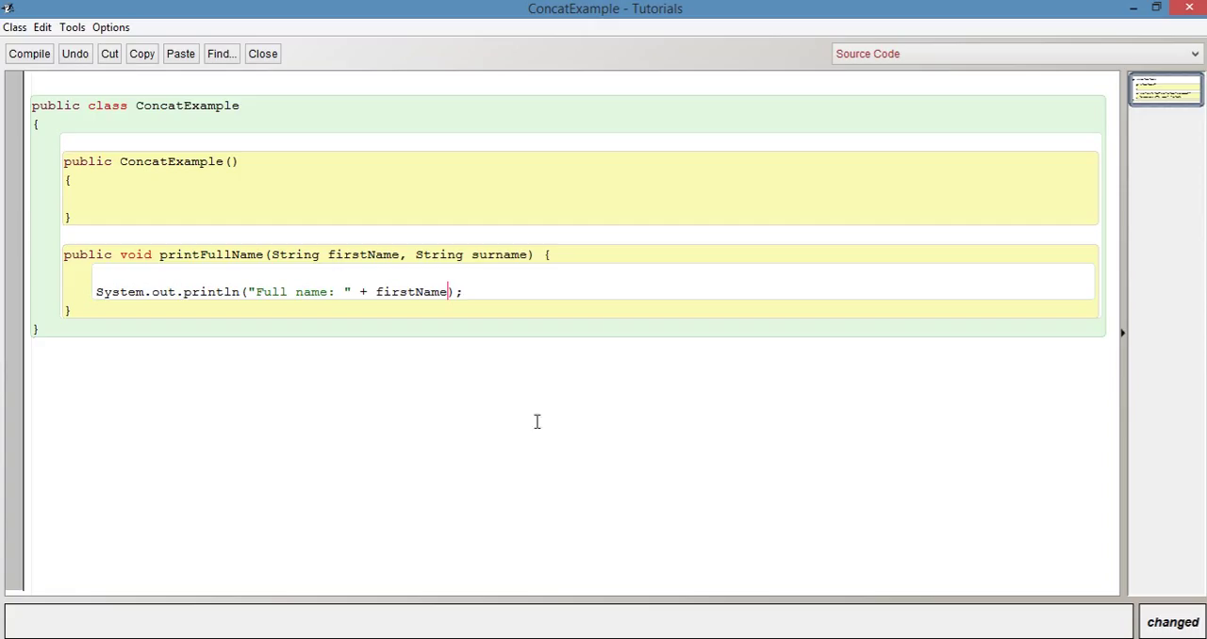
pyautogui.moveTo(654, 622)
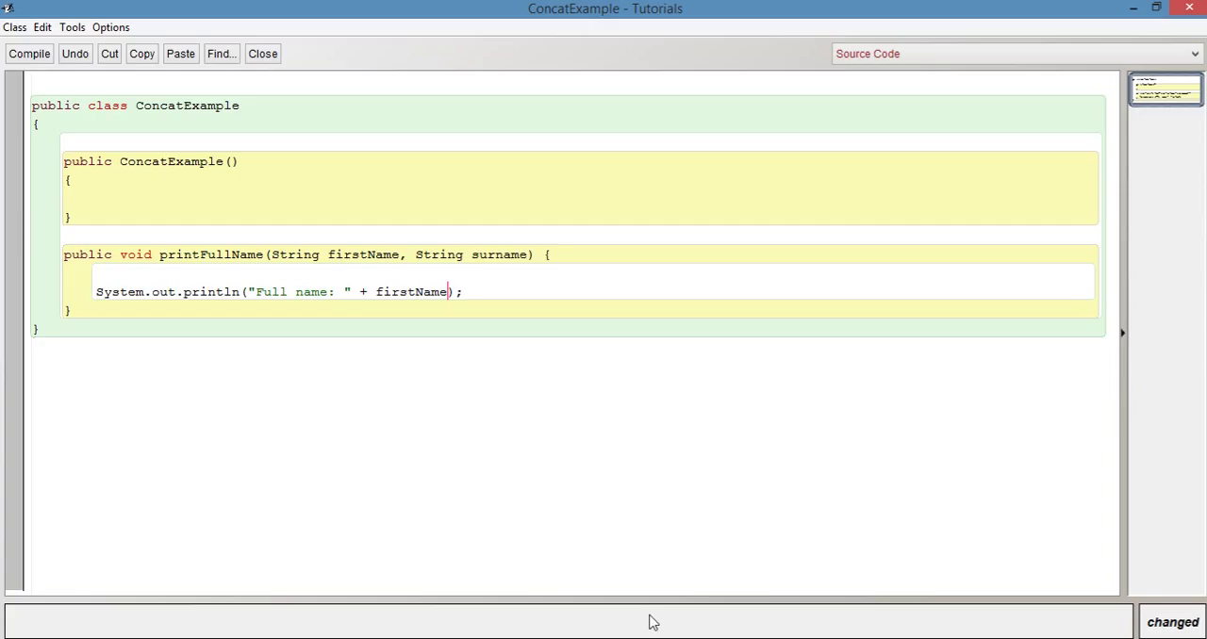
pyautogui.write('+ surname')
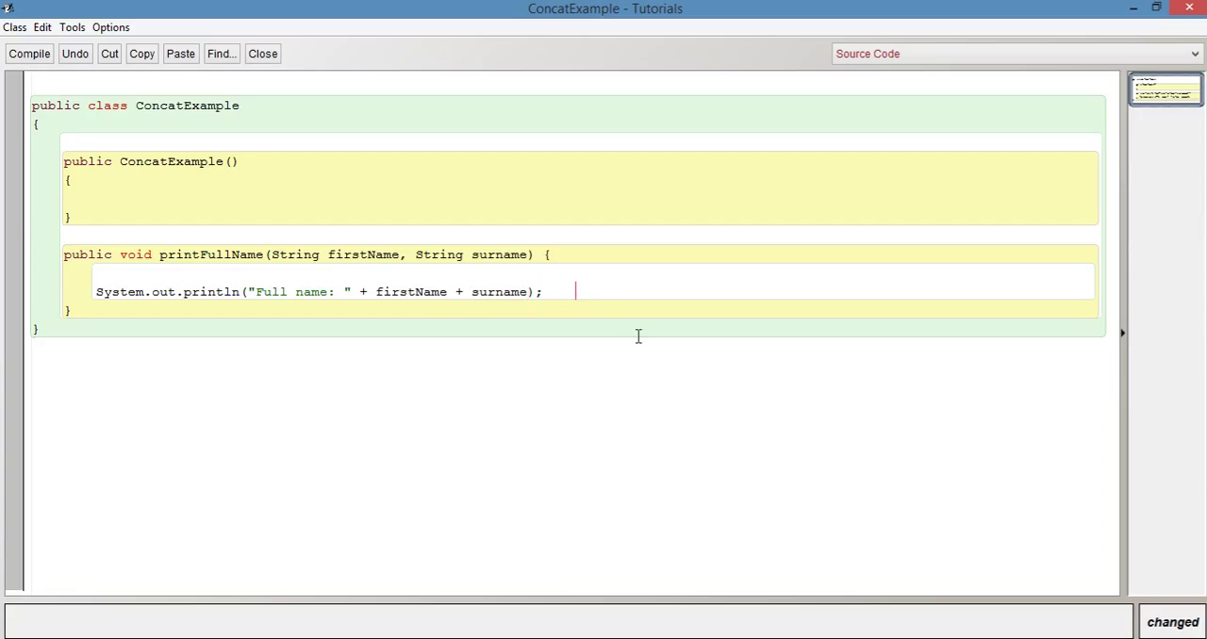
# Step: Insert + " " between firstName and surname and drop the // johnsmith comment
pyautogui.write('//')
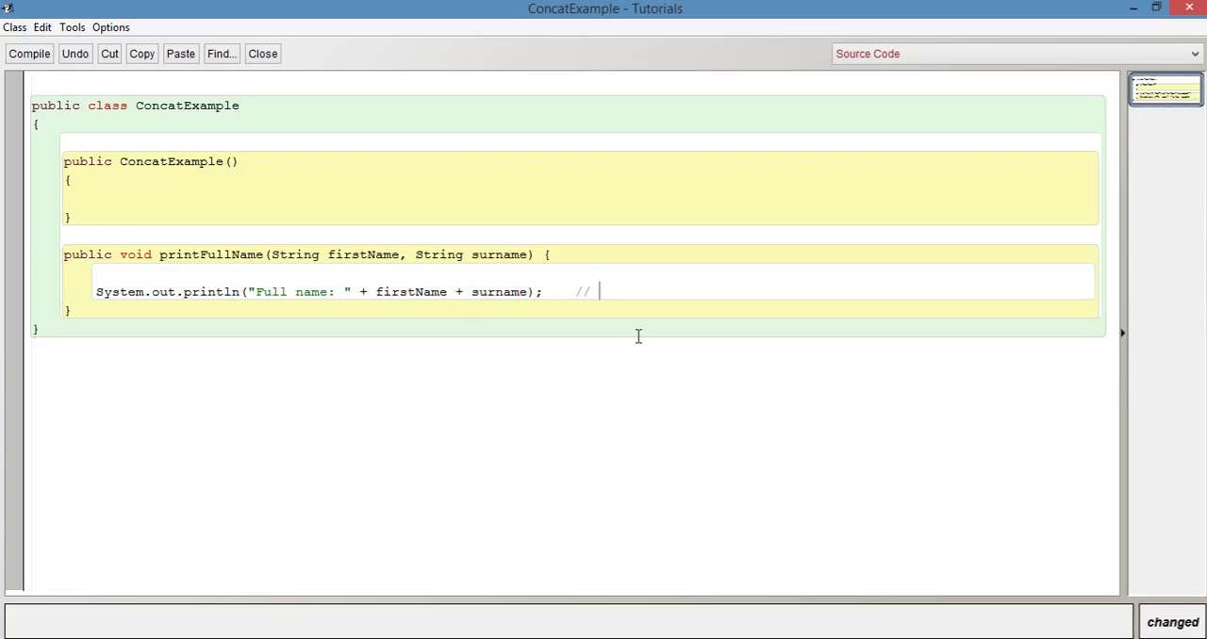
pyautogui.write('johnsmith')
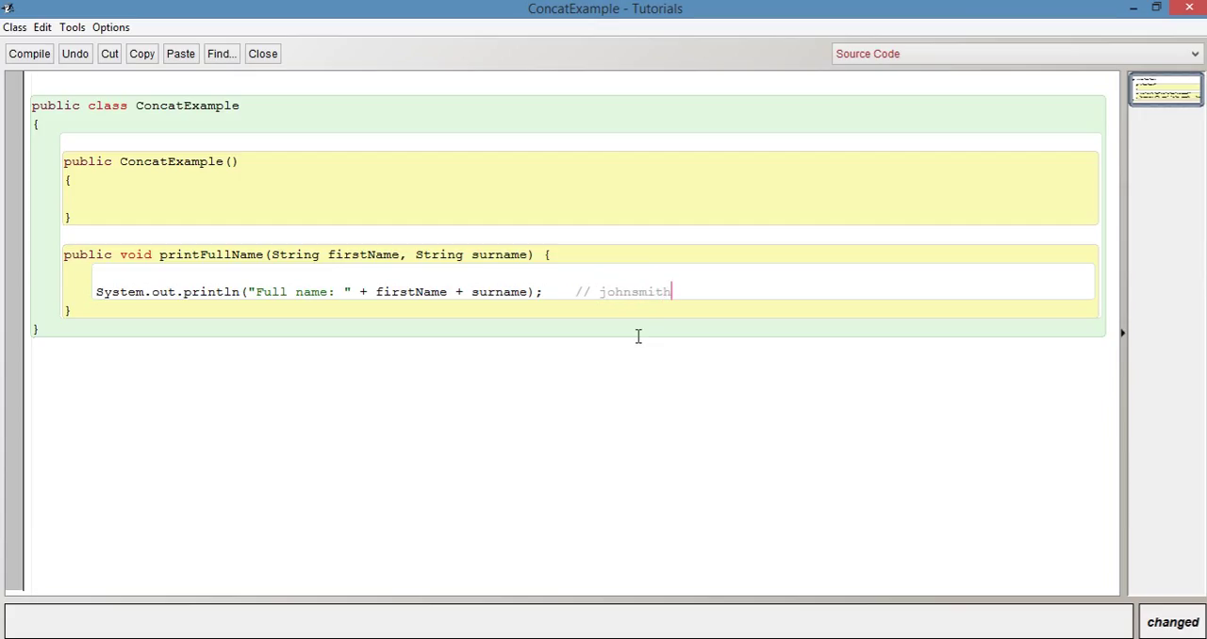
pyautogui.moveTo(468, 292)
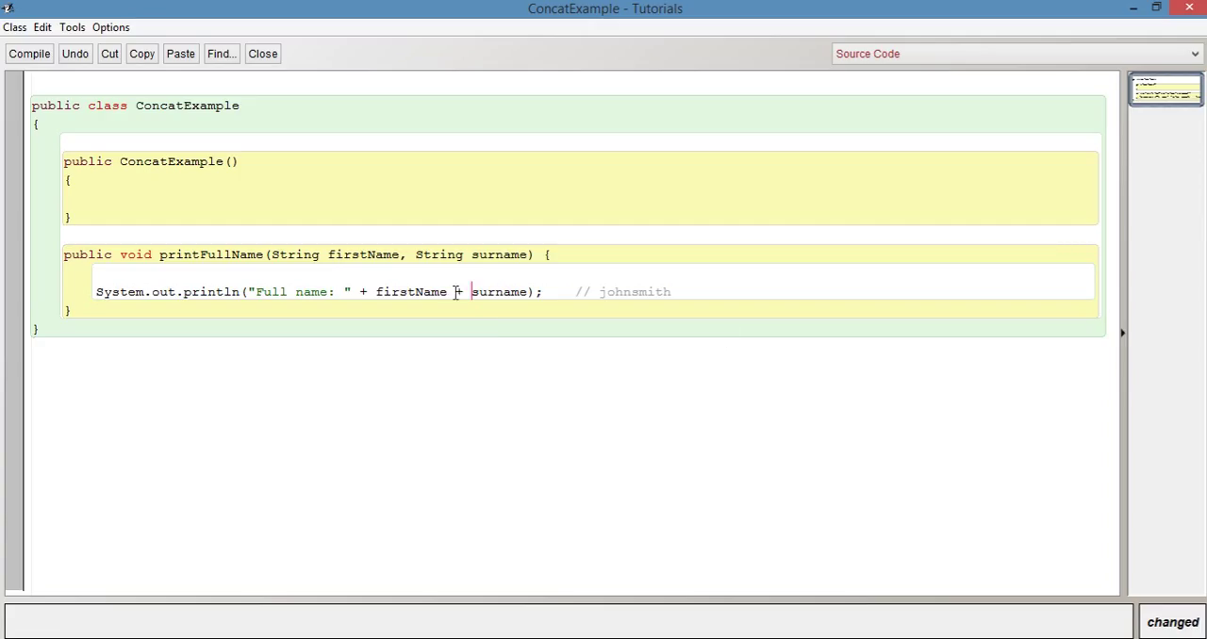
pyautogui.doubleClick(458, 291)
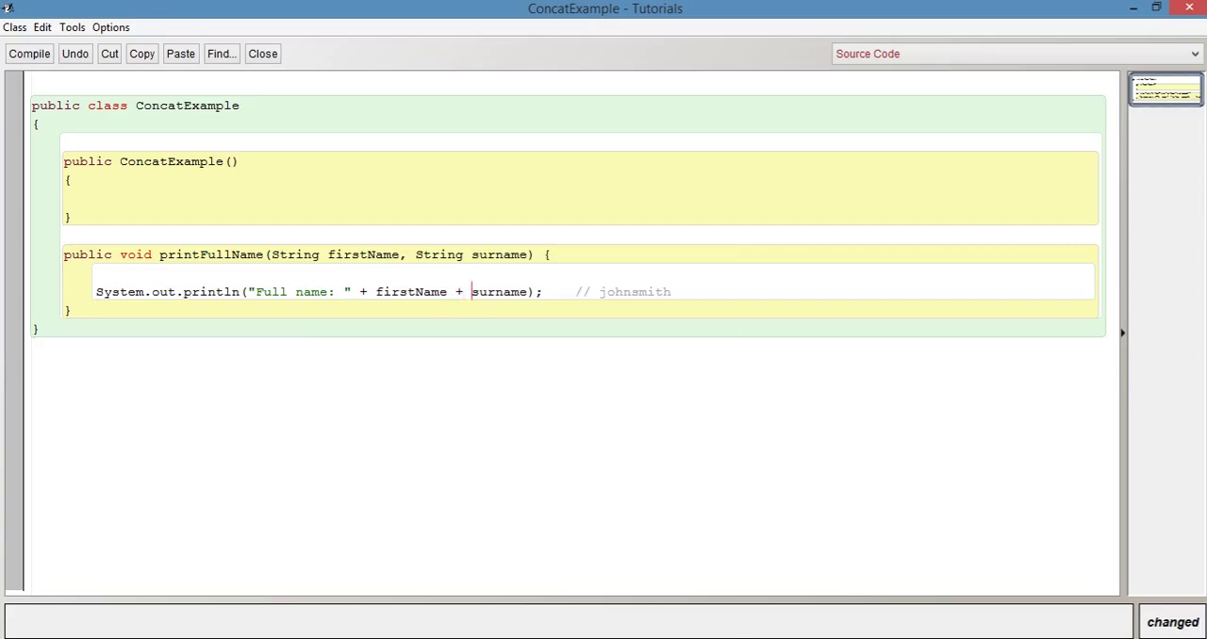
pyautogui.write('""')
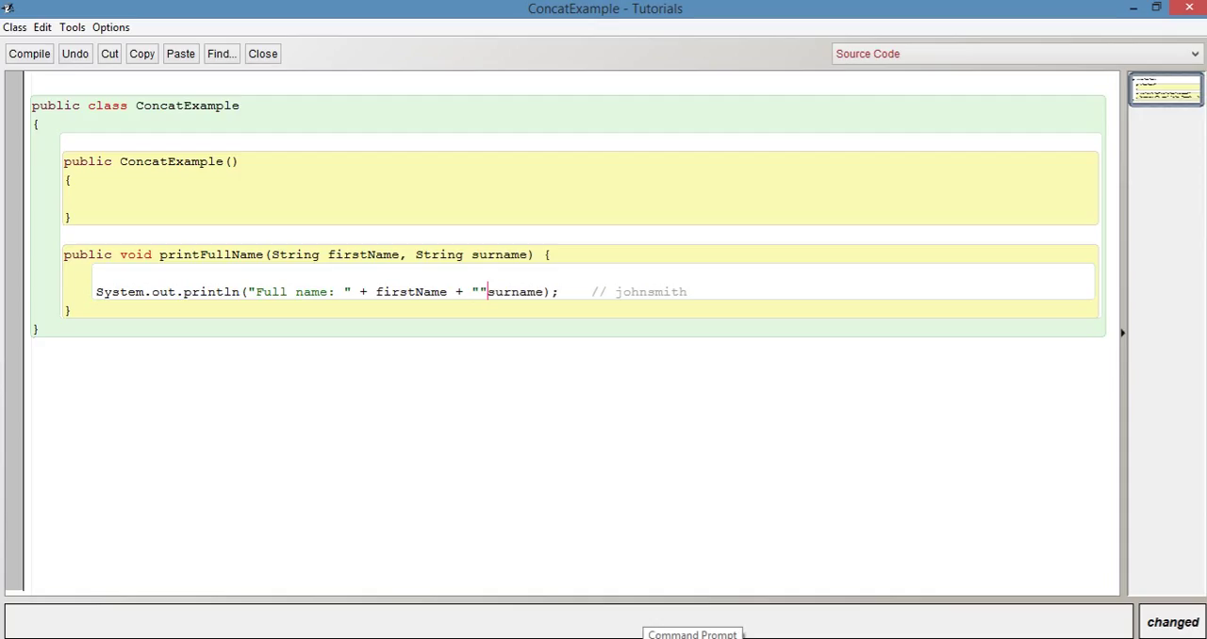
pyautogui.write('+')
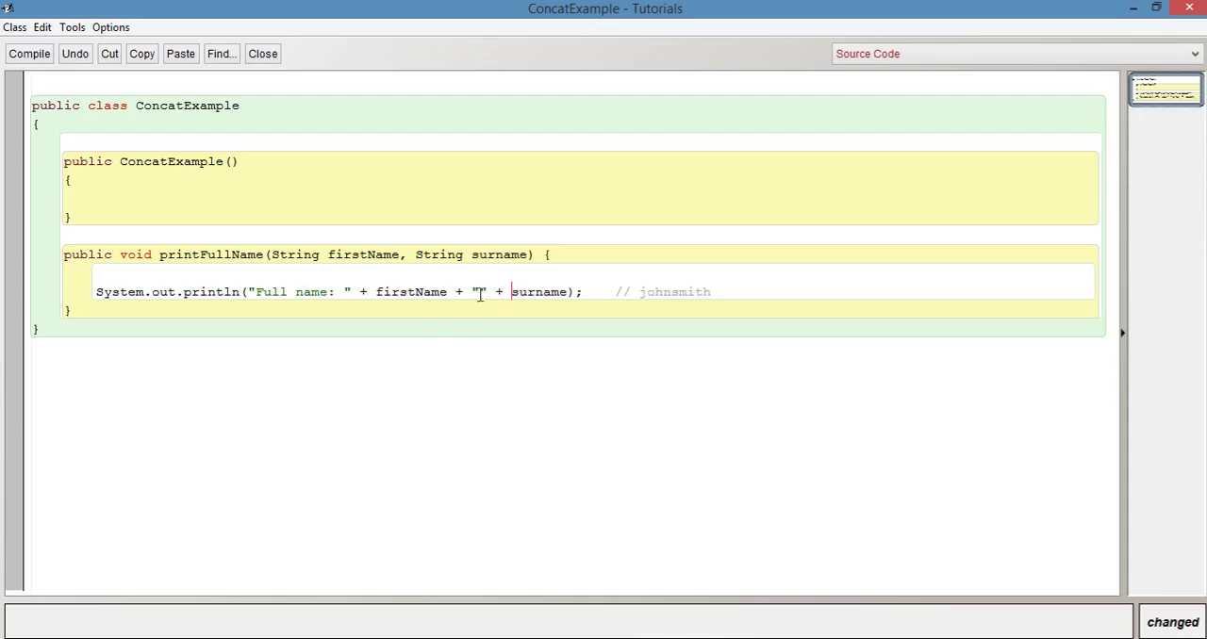
pyautogui.write('" "')
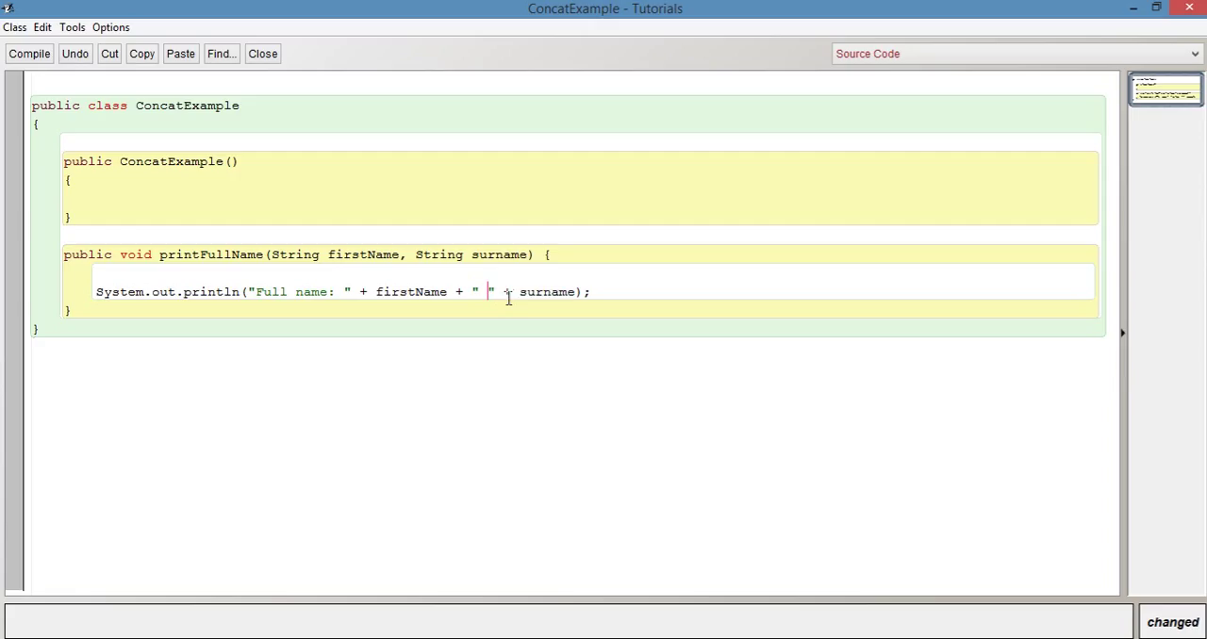
pyautogui.doubleClick(548, 292)
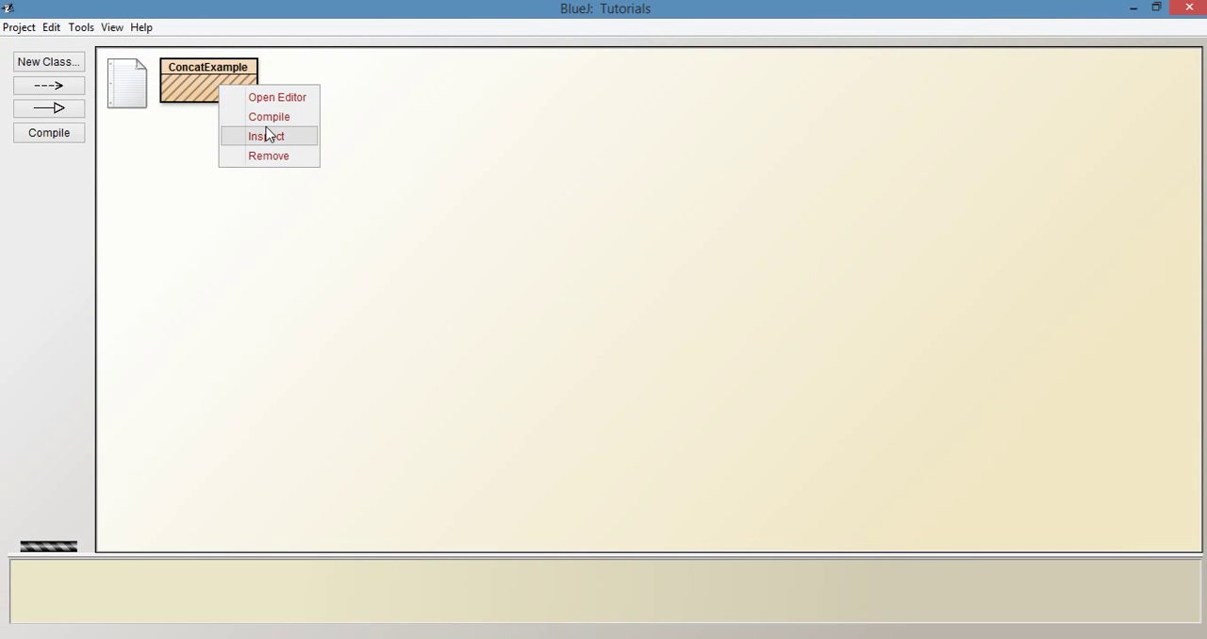
# Step: Create a ConcatExample object with its default name and invoke printFullName on it
pyautogui.click(269, 116)
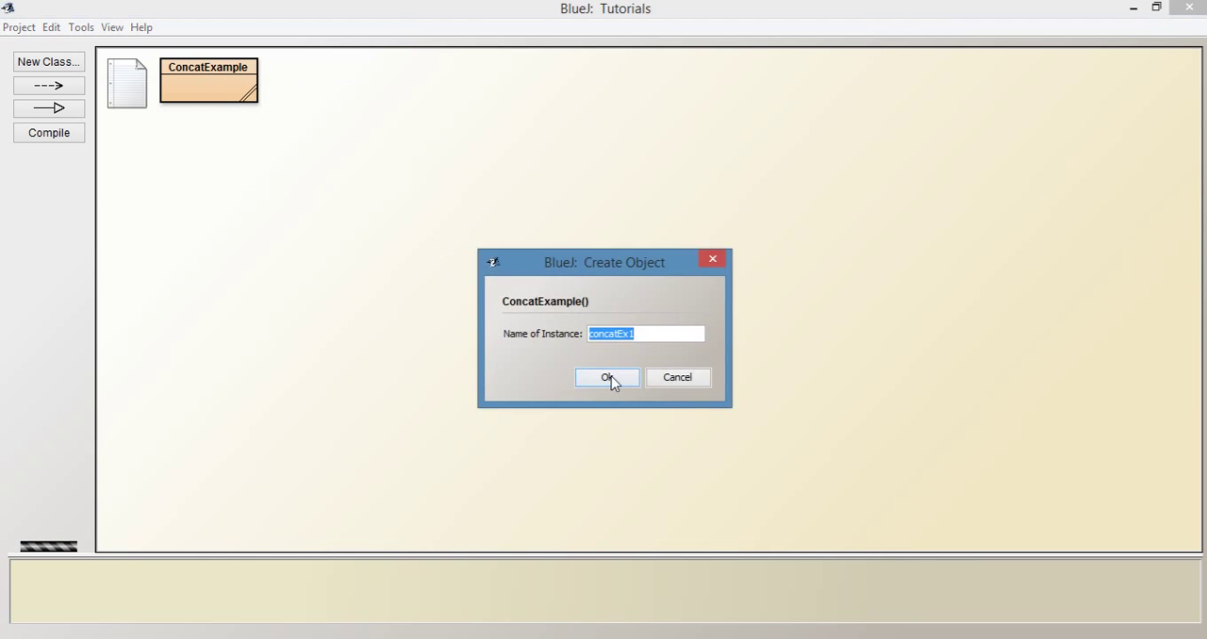
pyautogui.click(607, 377)
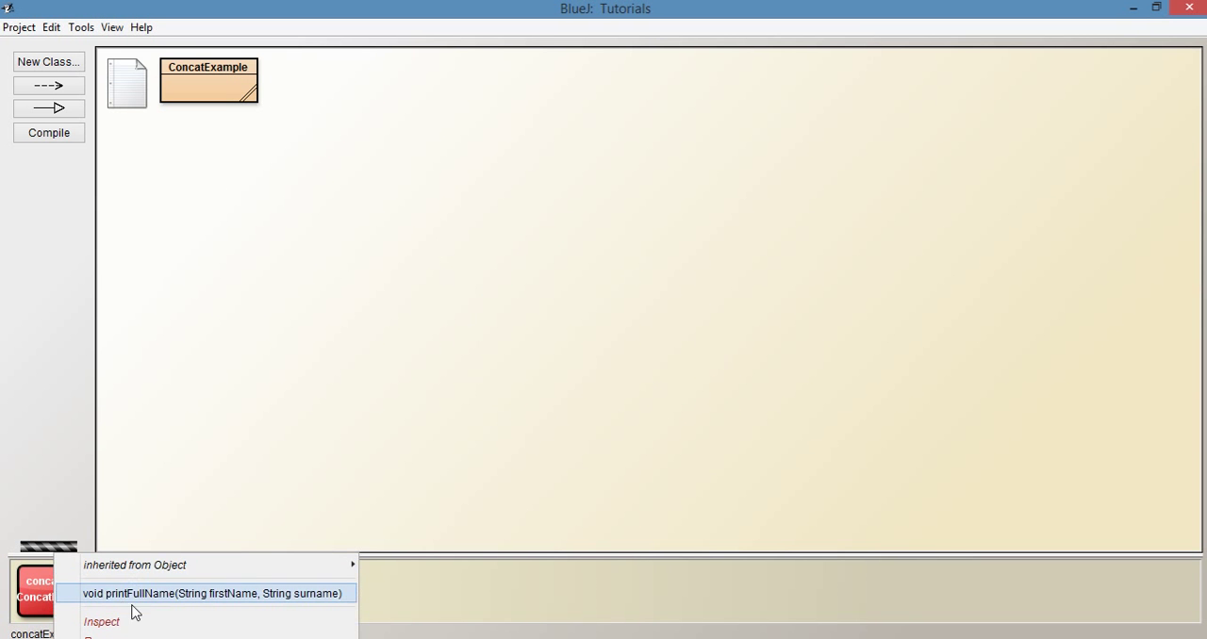
pyautogui.click(211, 593)
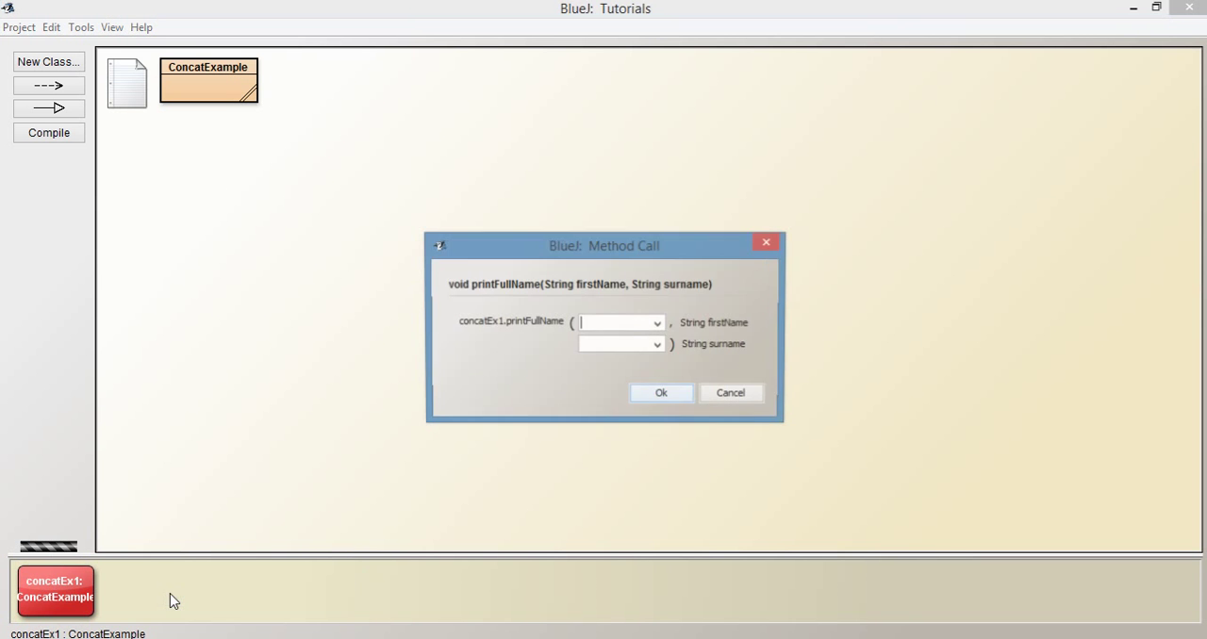
pyautogui.moveTo(972, 254)
pyautogui.write('"John')
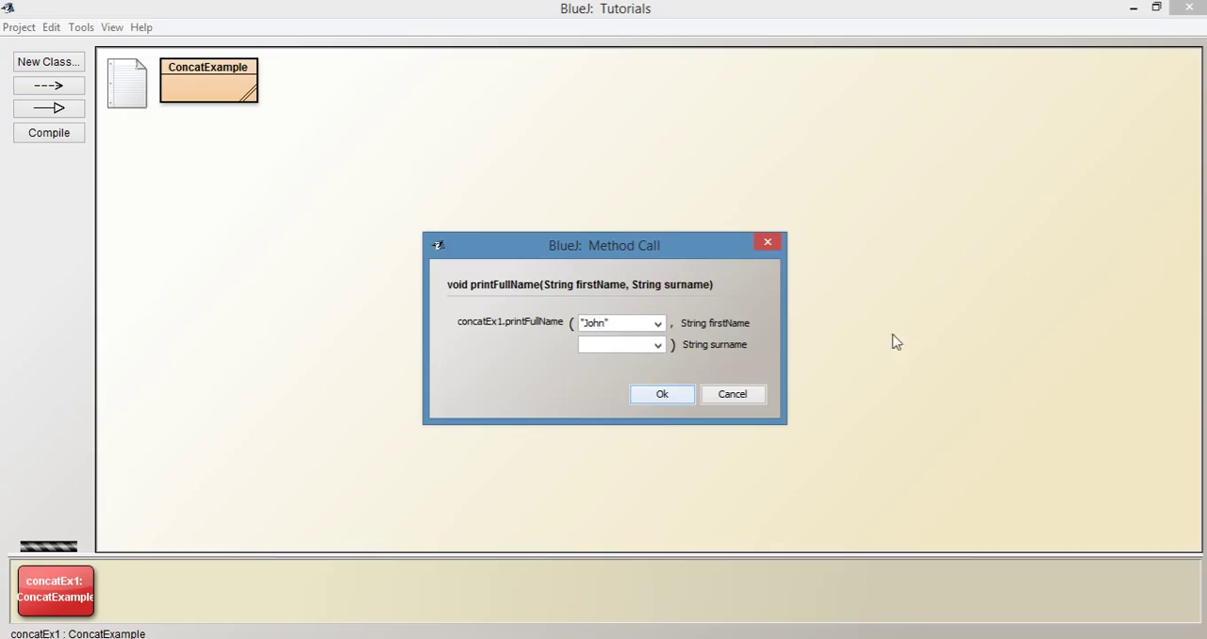
# Step: Run printFullName with "John" and "Smith" so the terminal shows Full name: John Smith
pyautogui.write('"')
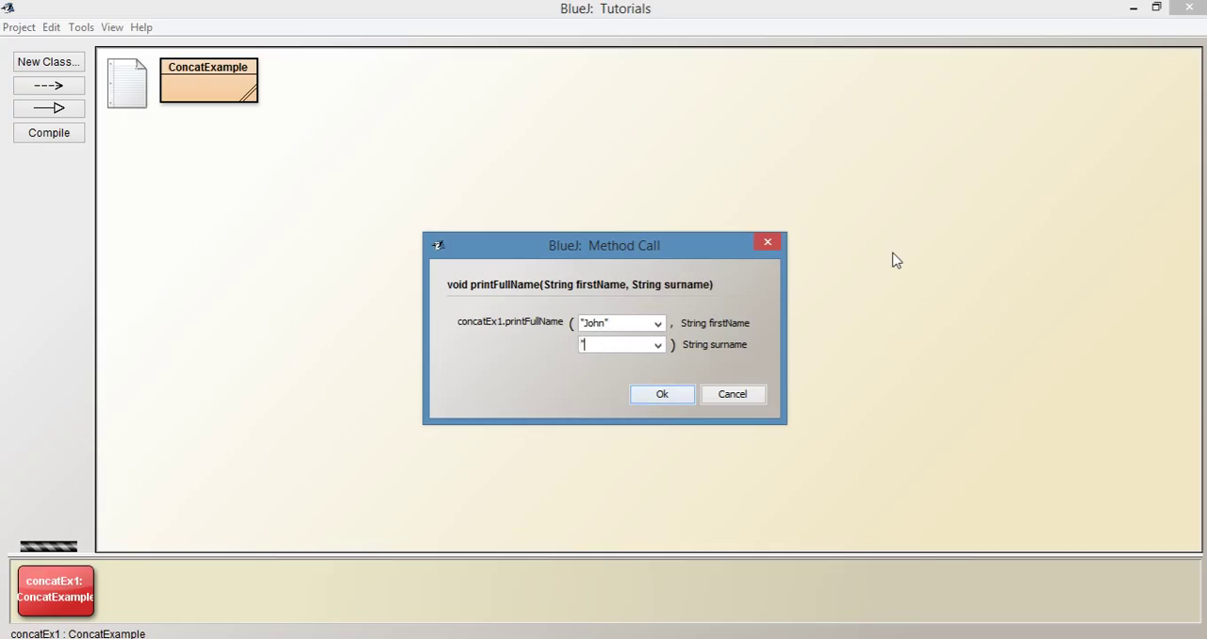
pyautogui.write('"')
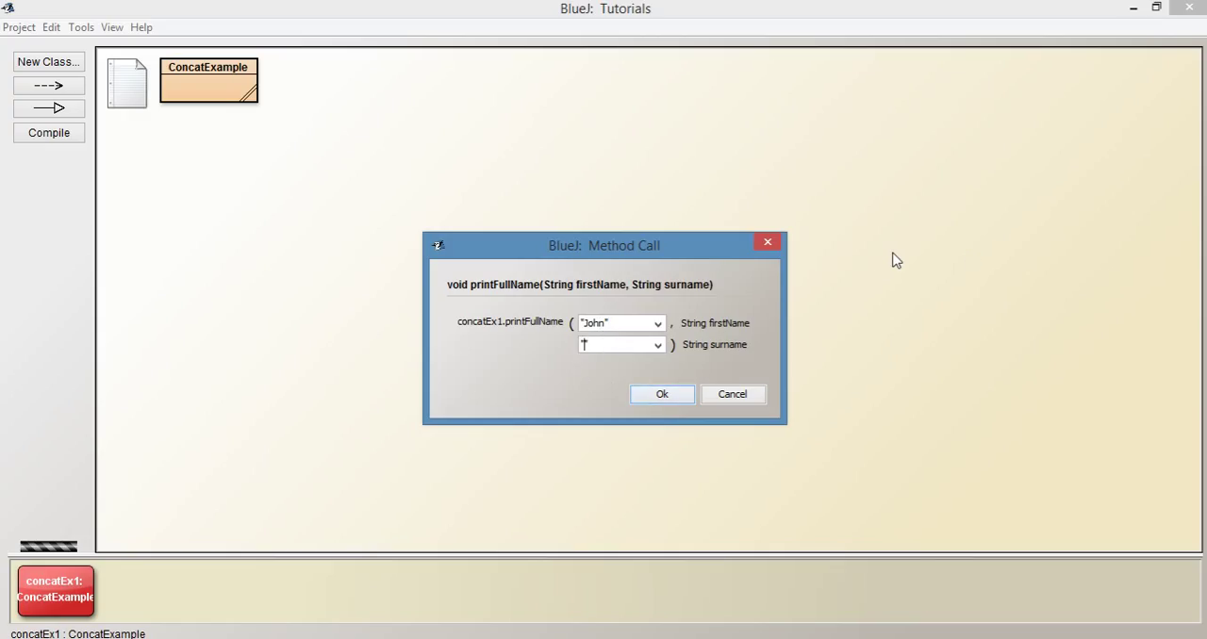
pyautogui.write('"Smith"')
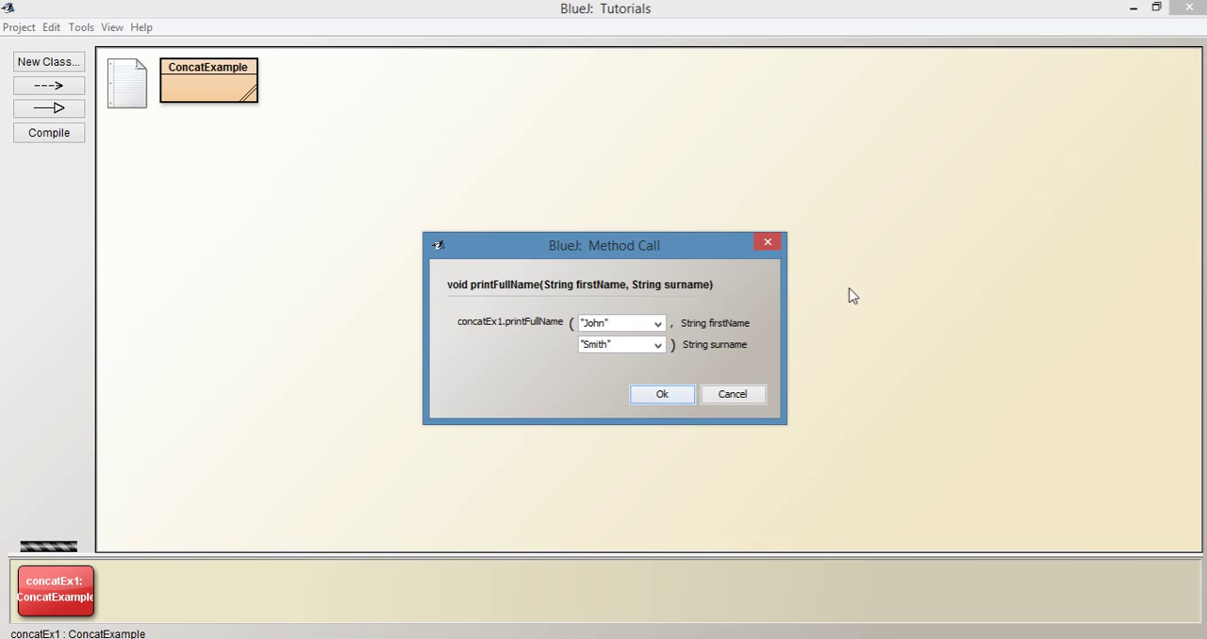
pyautogui.click(661, 394)
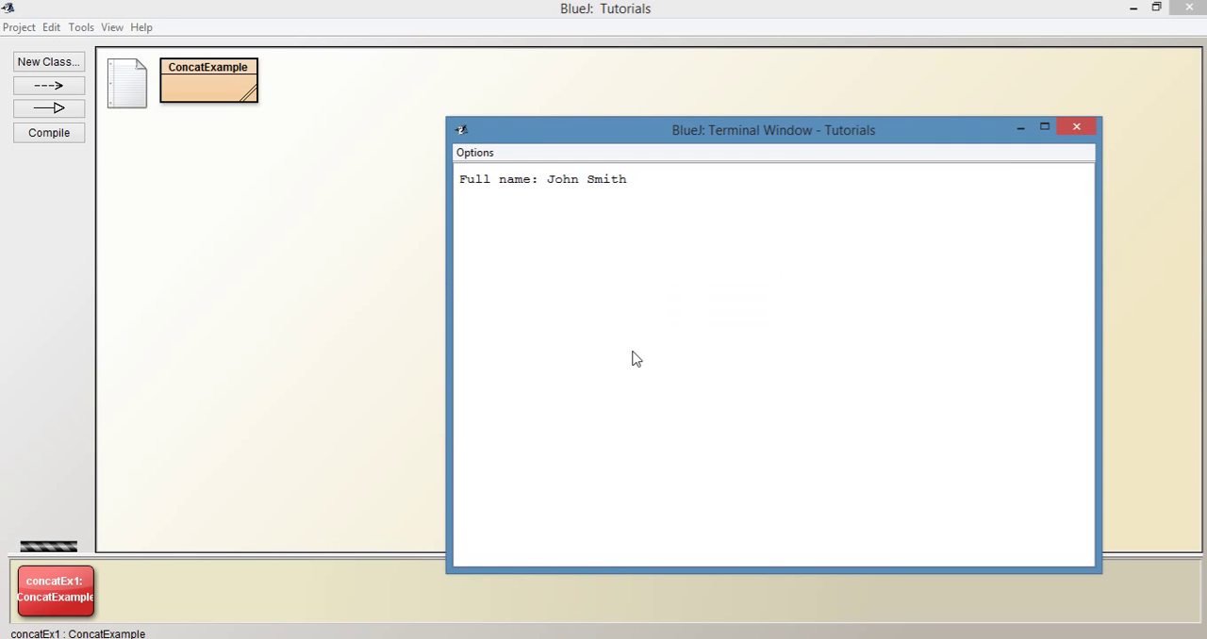
pyautogui.moveTo(565, 197)
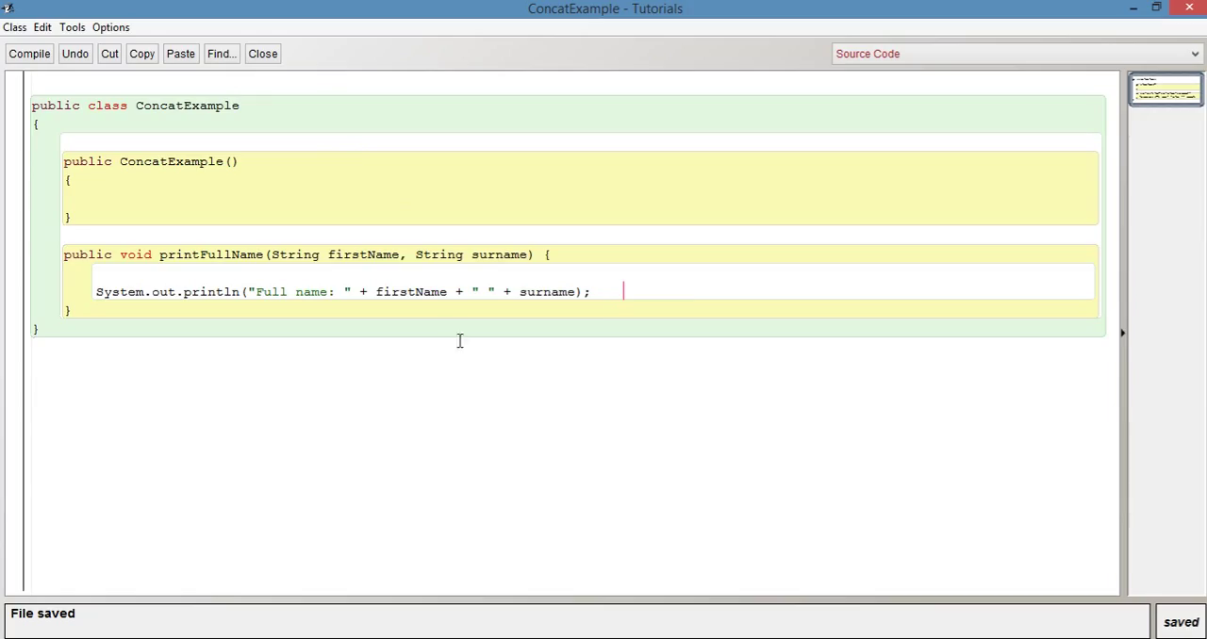
# Step: Replace the println argument with 20 + 40 + "hello" + 30 + 40
pyautogui.moveTo(448, 292); pyautogui.dragTo(623, 291)
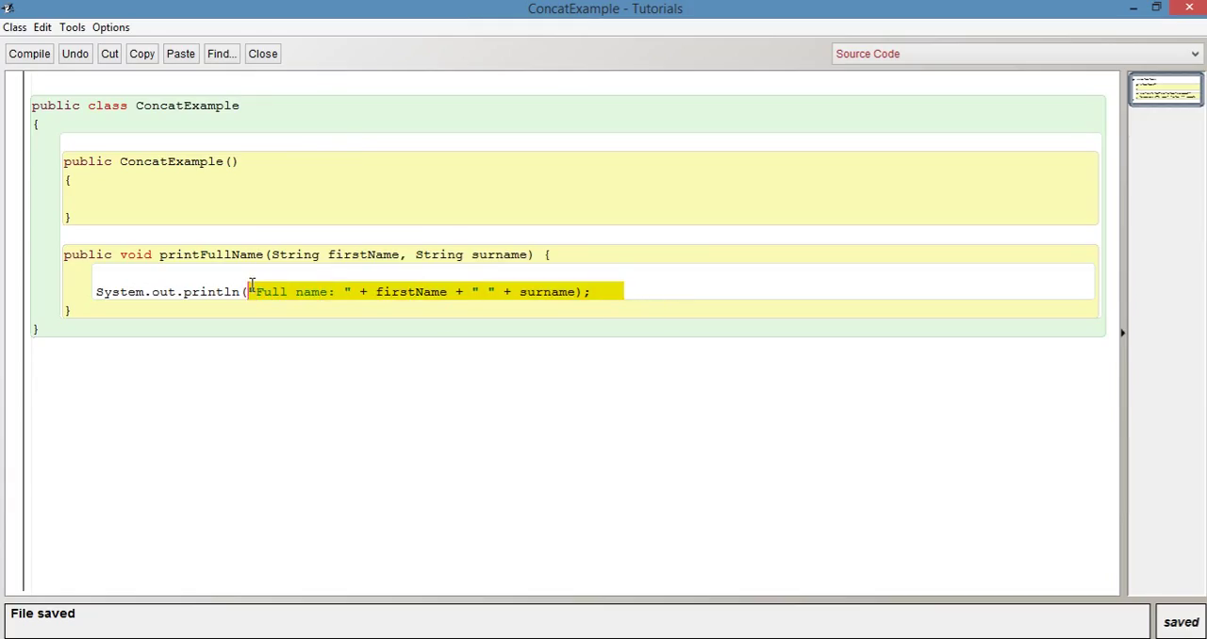
pyautogui.press('Delete')
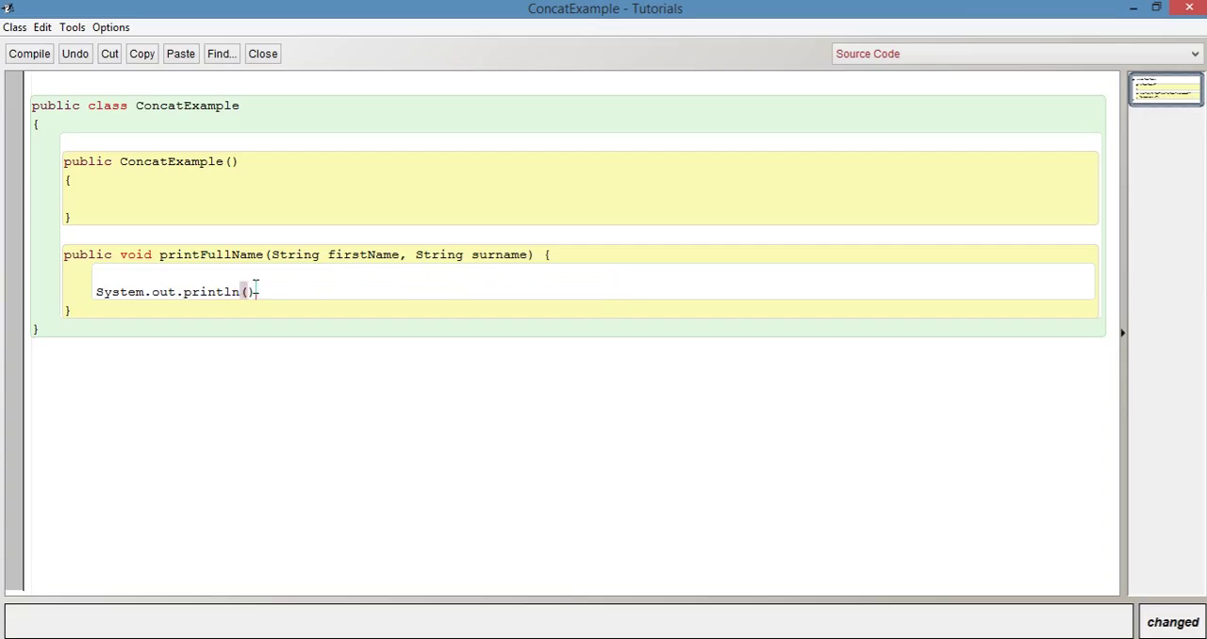
pyautogui.write(';')
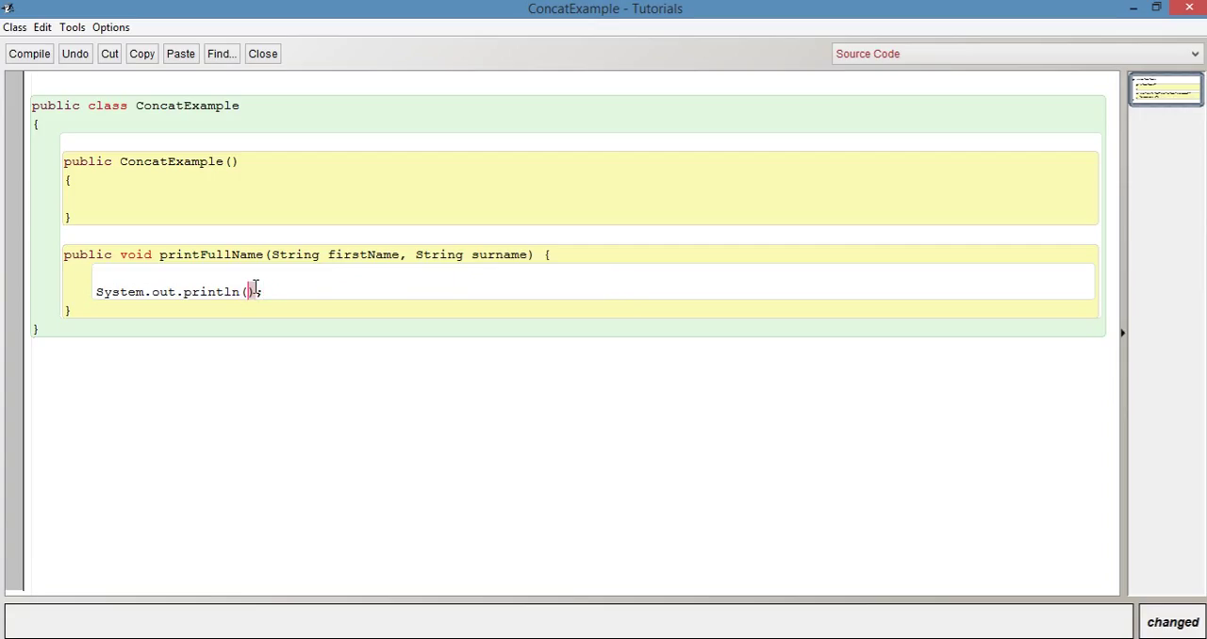
pyautogui.write('20 +')
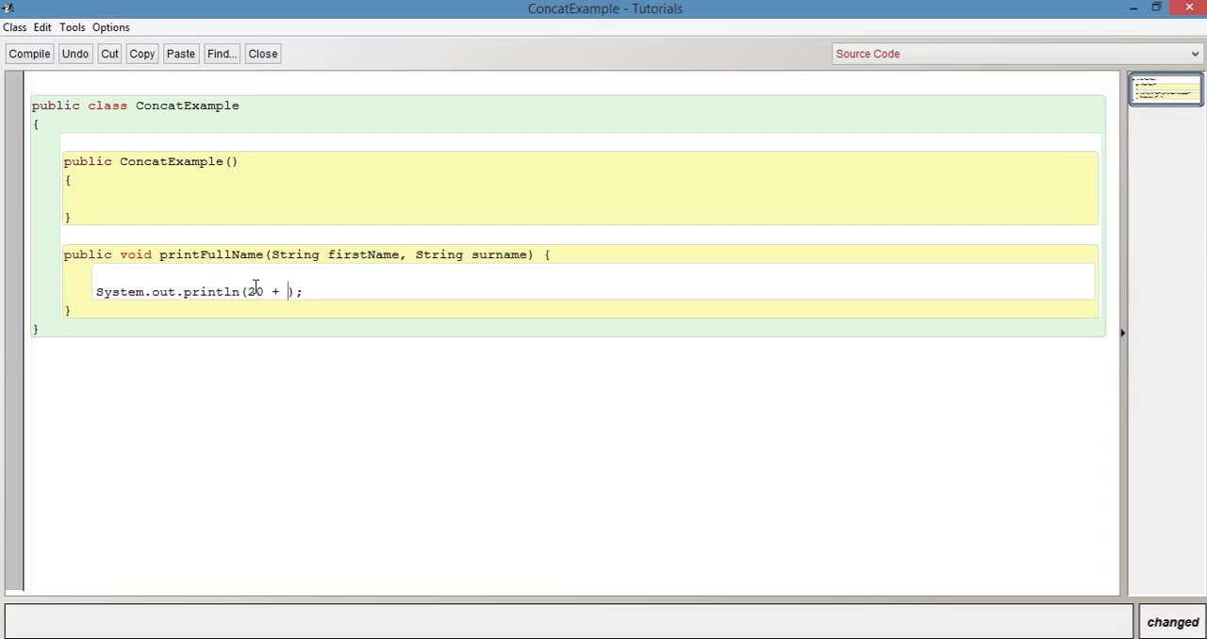
pyautogui.write('40')
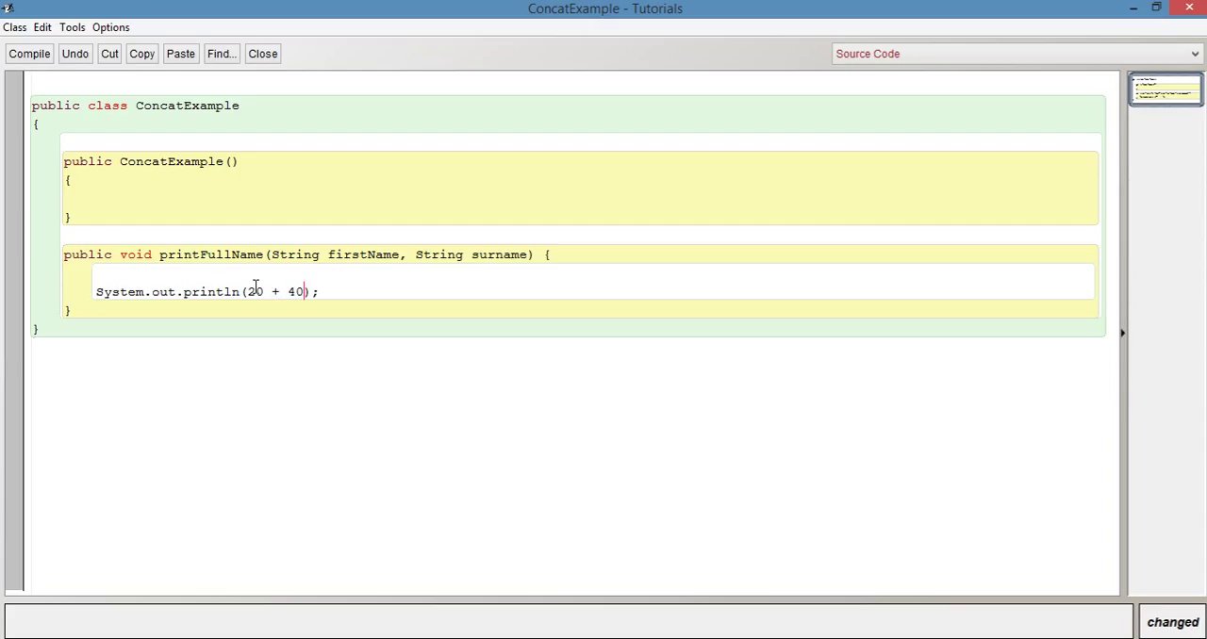
pyautogui.write('+')
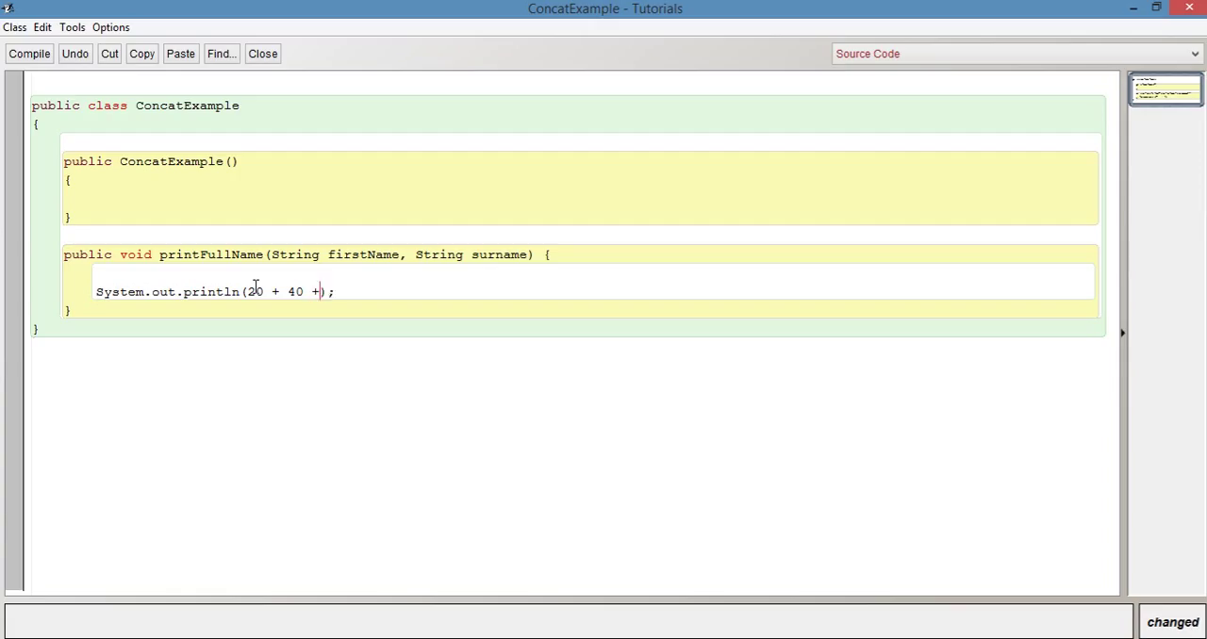
pyautogui.write('""')
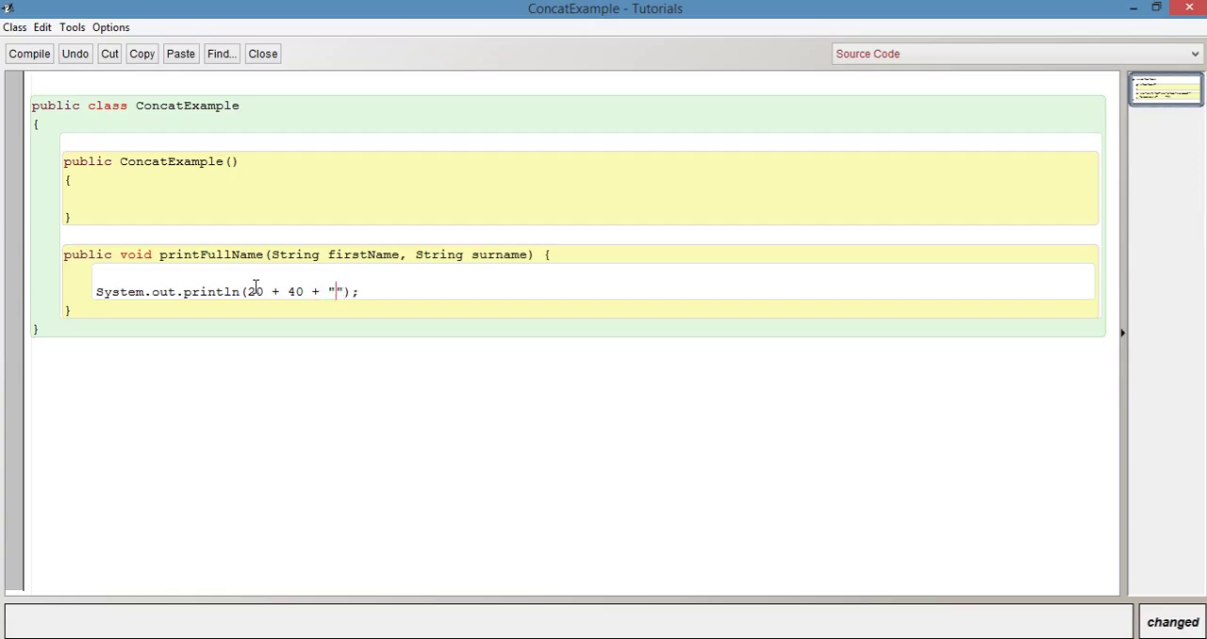
pyautogui.write('hello')
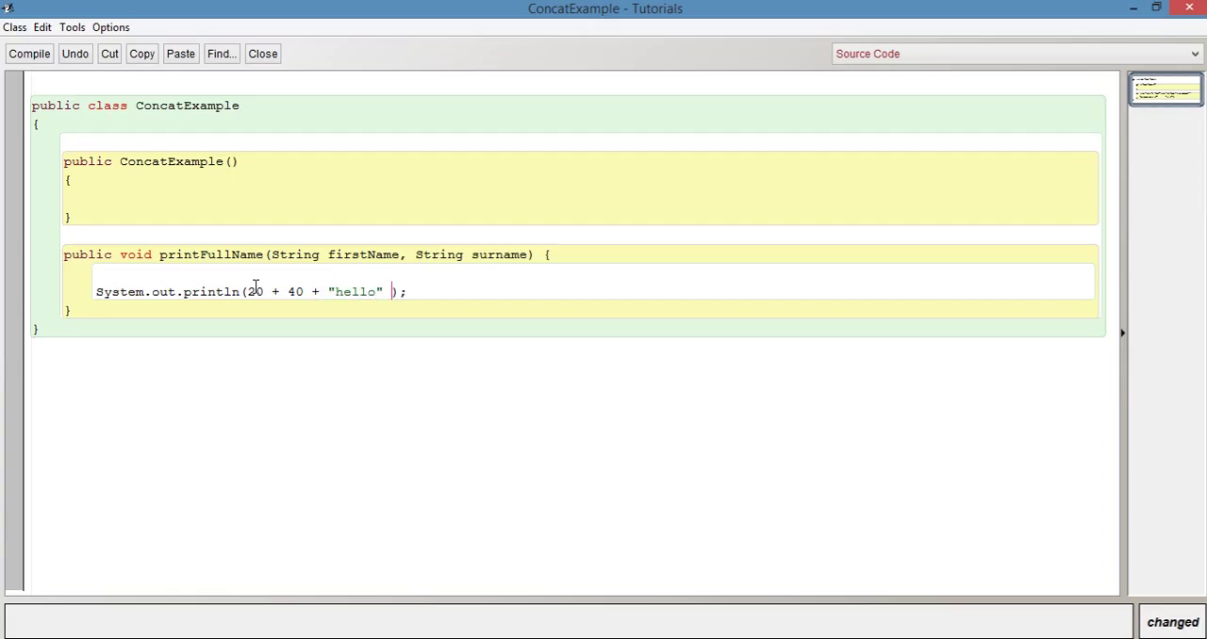
pyautogui.write('+ 30 +')
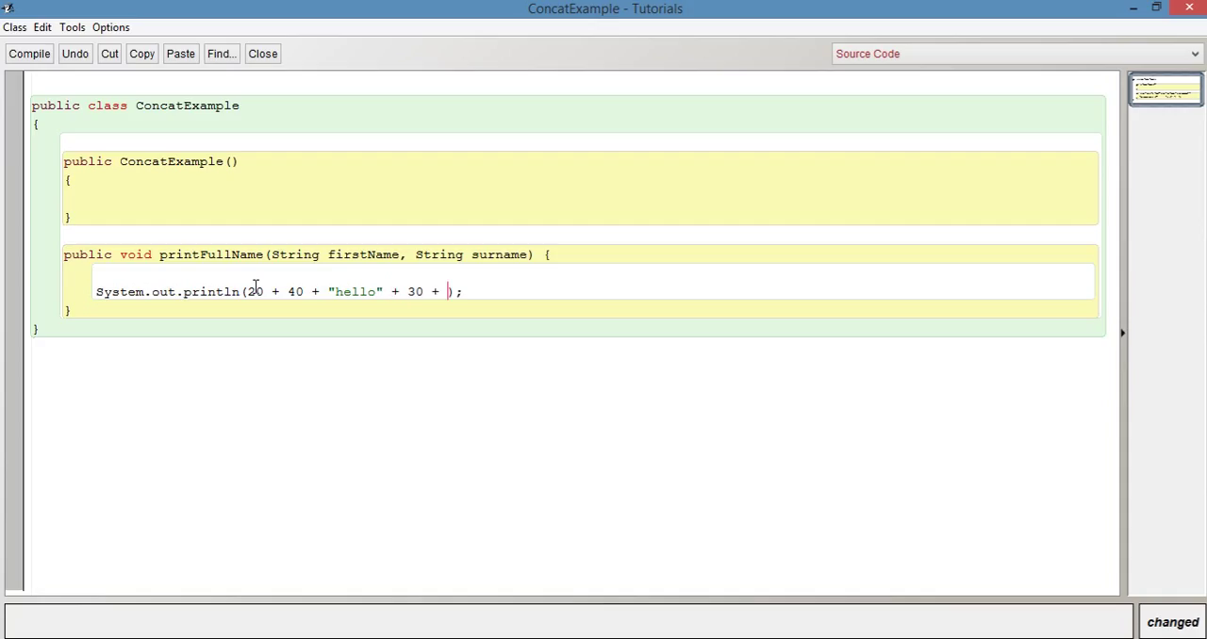
pyautogui.write('40')
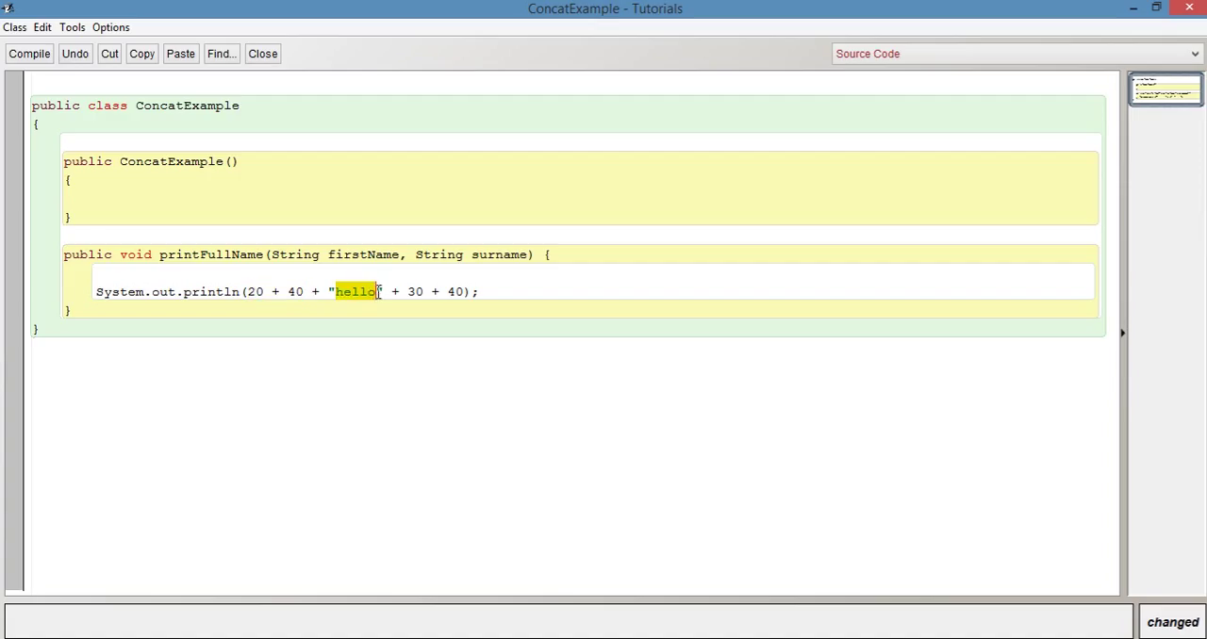
# Step: Highlight the + 30 + 40 part of the expression, then head back to create a new ConcatExample object
pyautogui.moveTo(382, 291); pyautogui.dragTo(469, 292)
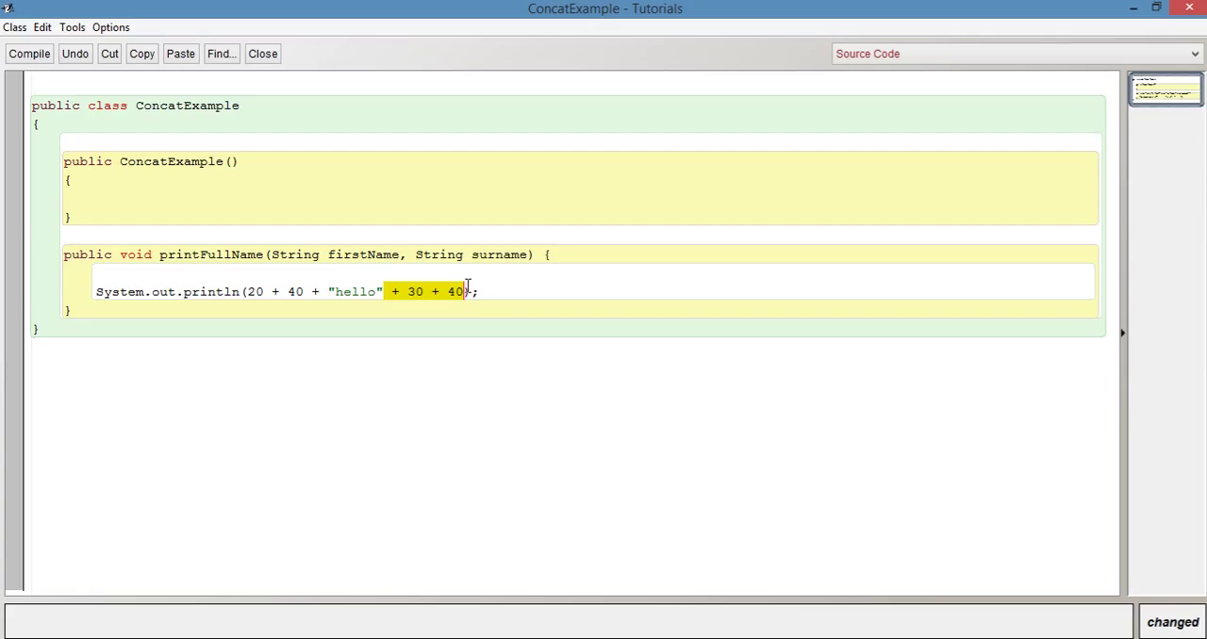
pyautogui.click(480, 292)
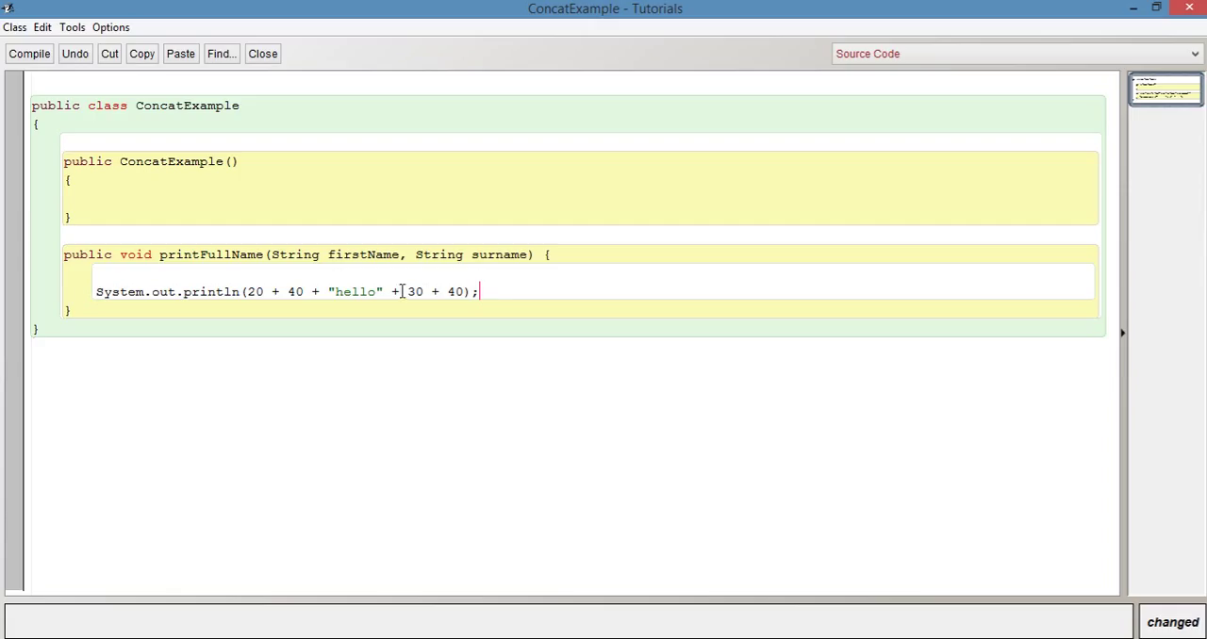
pyautogui.doubleClick(394, 291)
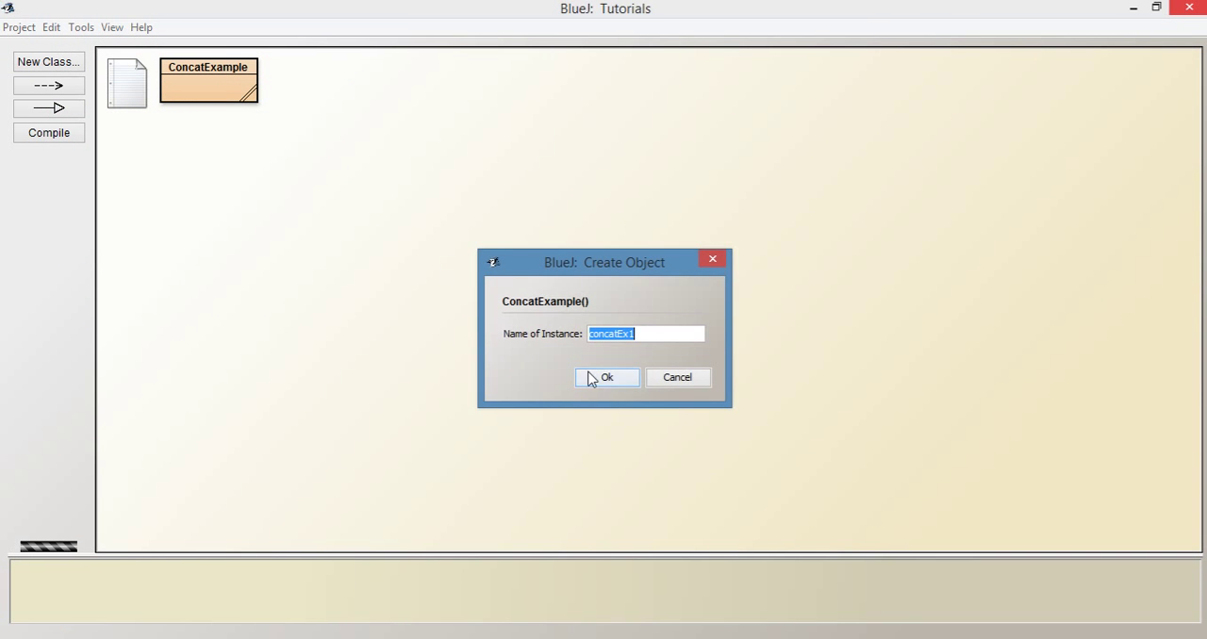
# Step: Strip printFullName's parameters, close the source, and confirm a new concatEx1 object
pyautogui.click(606, 377)
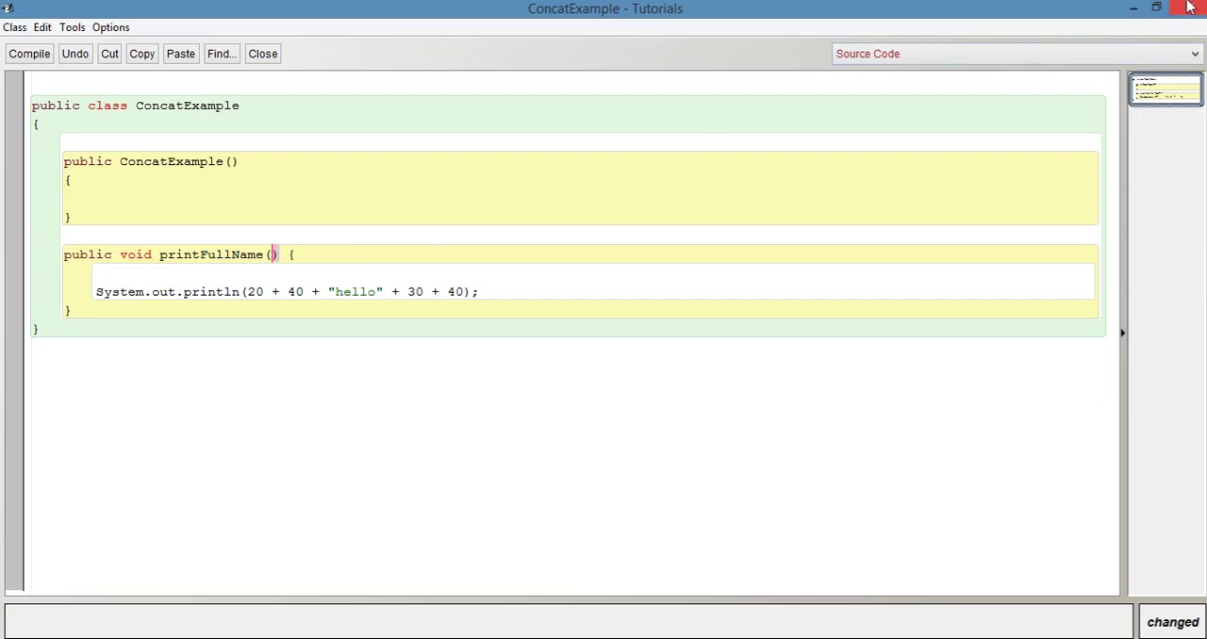
pyautogui.click(262, 53)
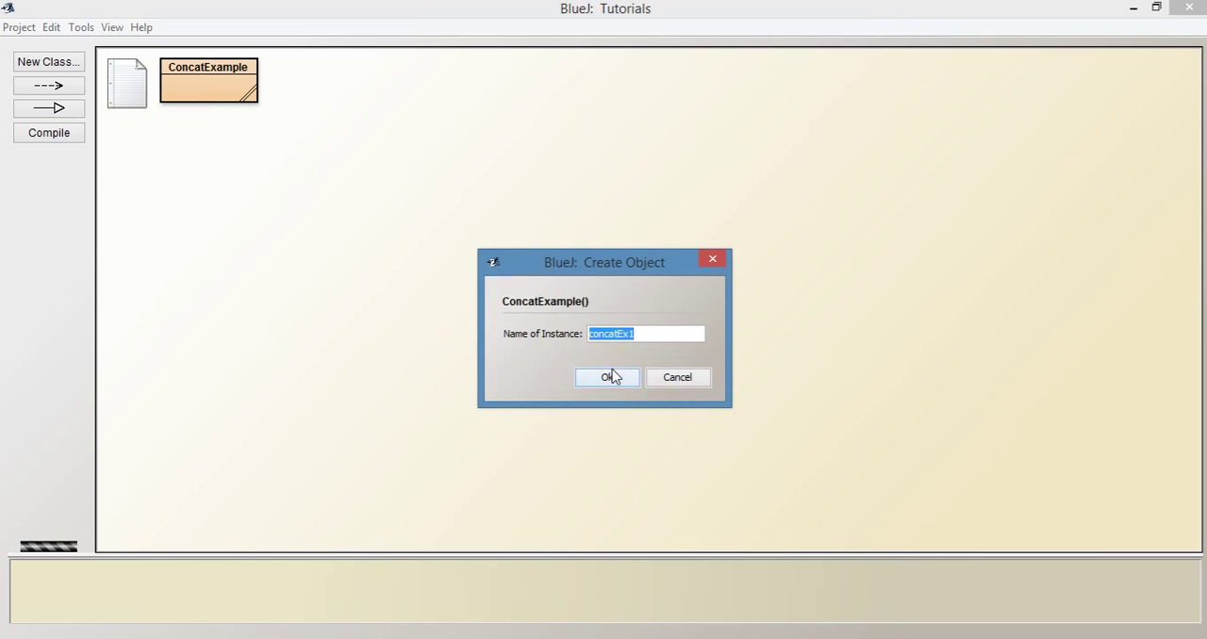
pyautogui.click(608, 378)
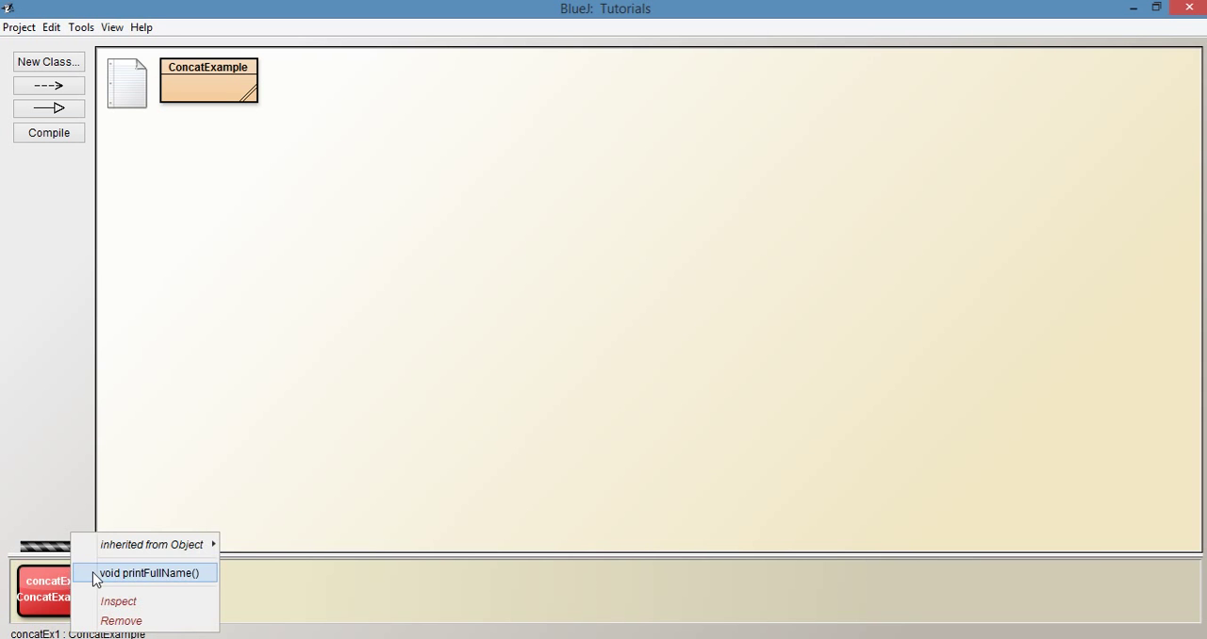
# Step: Call printFullName() on concatEx1, printing 60hello3040 in the terminal
pyautogui.click(149, 573)
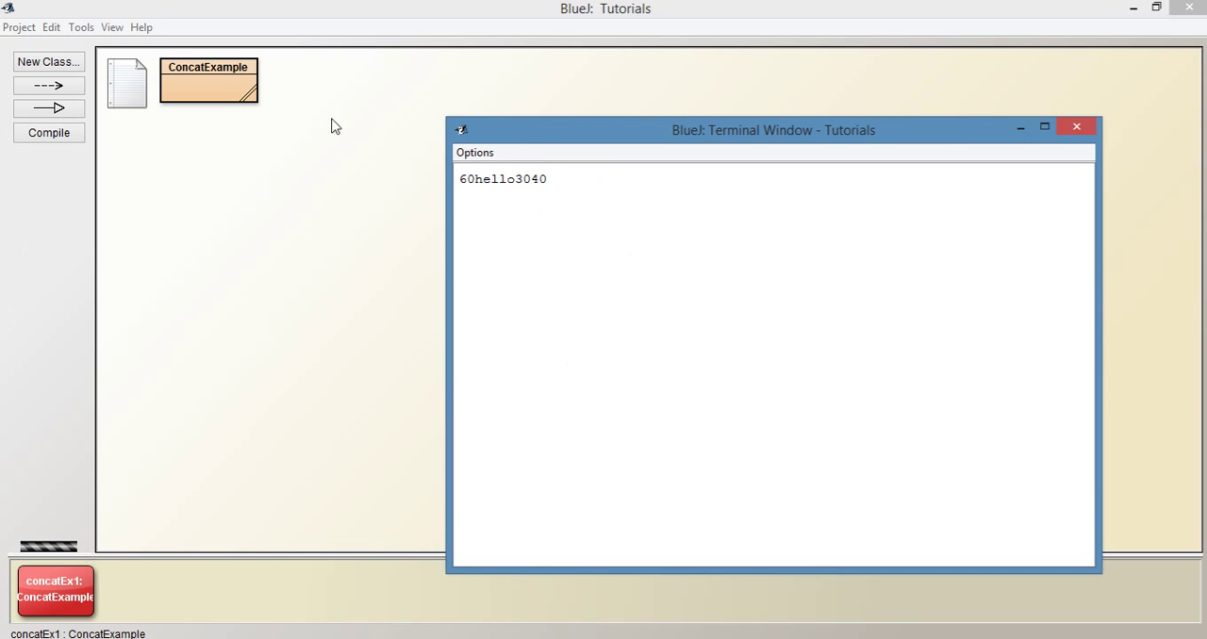
pyautogui.moveTo(465, 192)
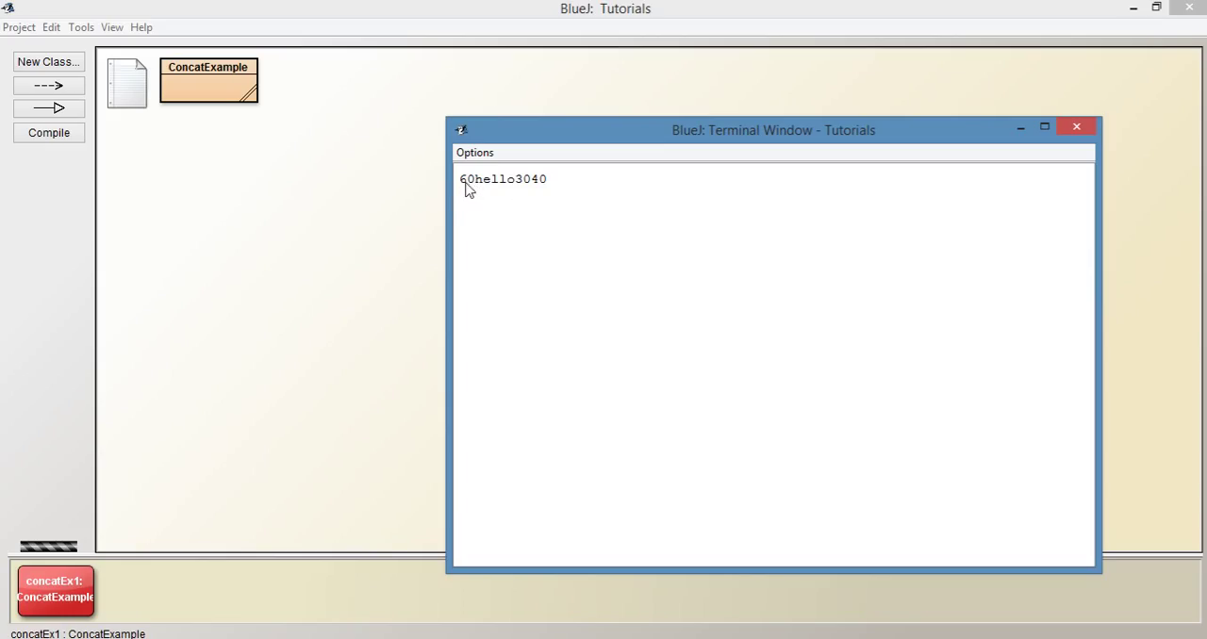
pyautogui.moveTo(525, 193)
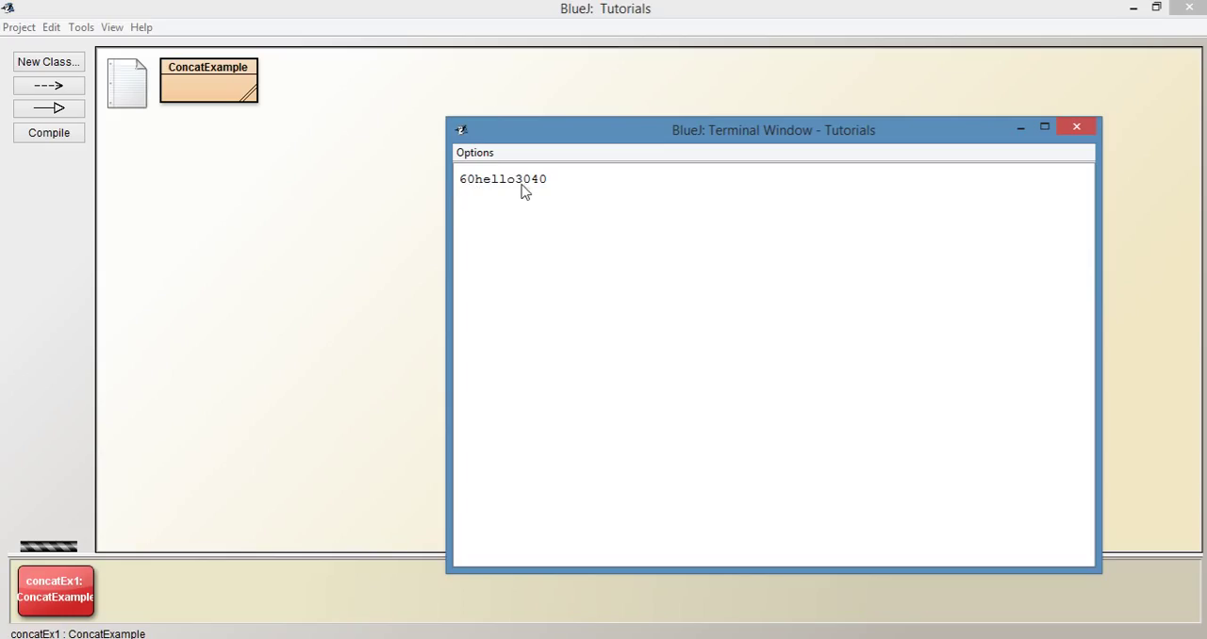
pyautogui.moveTo(560, 182)
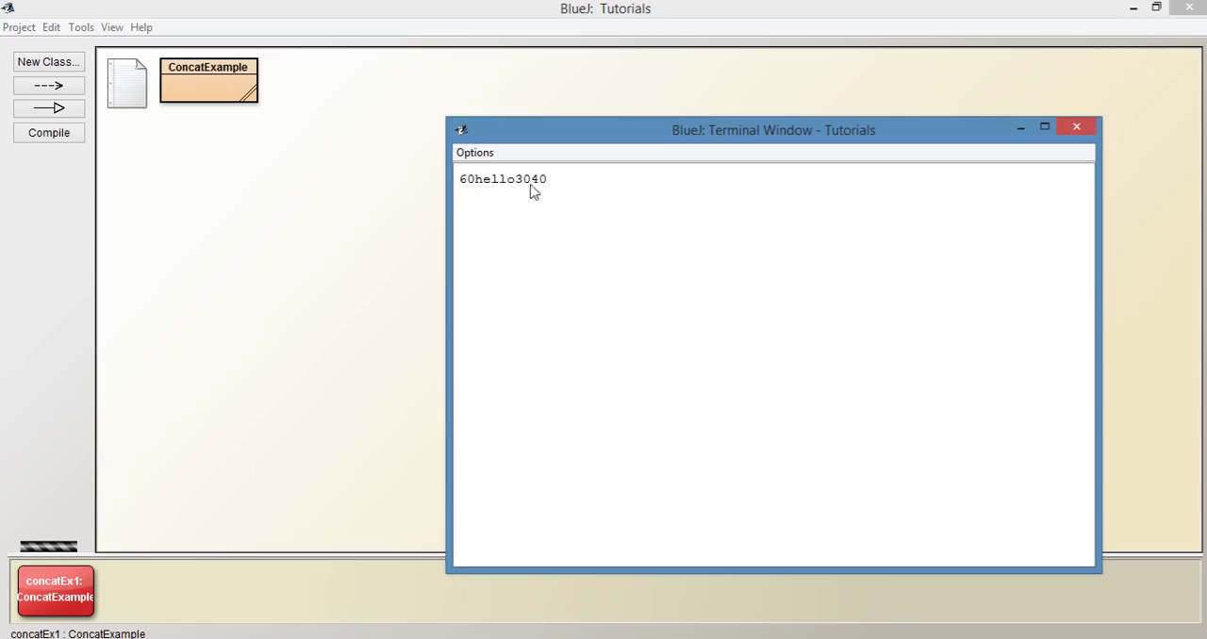
pyautogui.moveTo(551, 190)
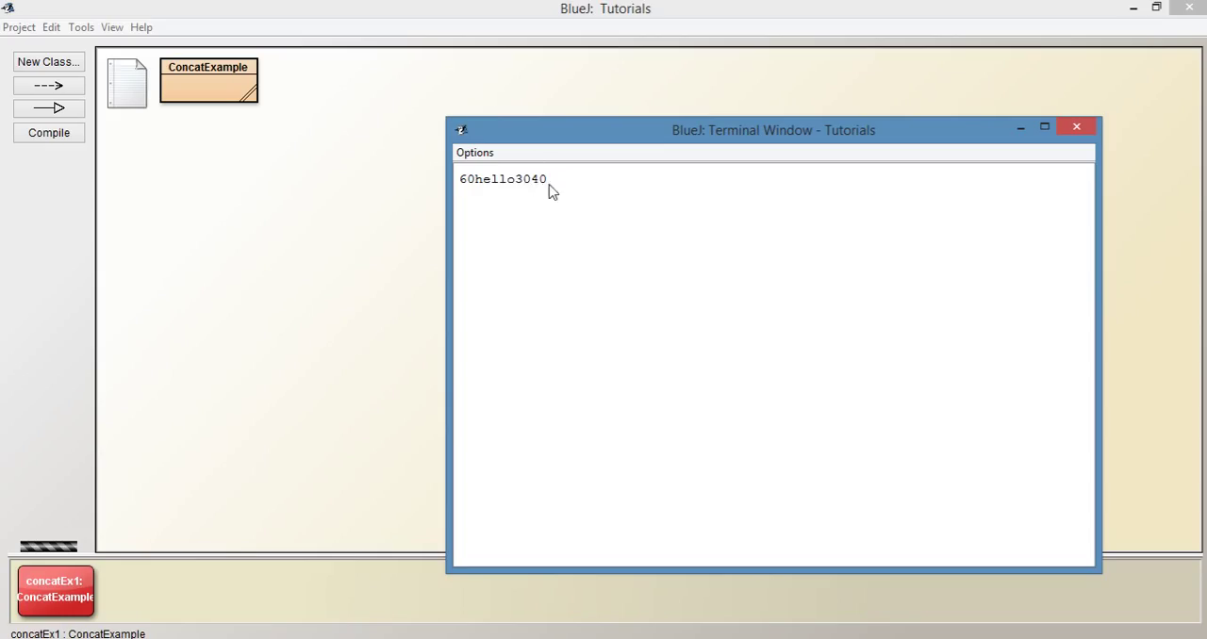
pyautogui.moveTo(805, 199)
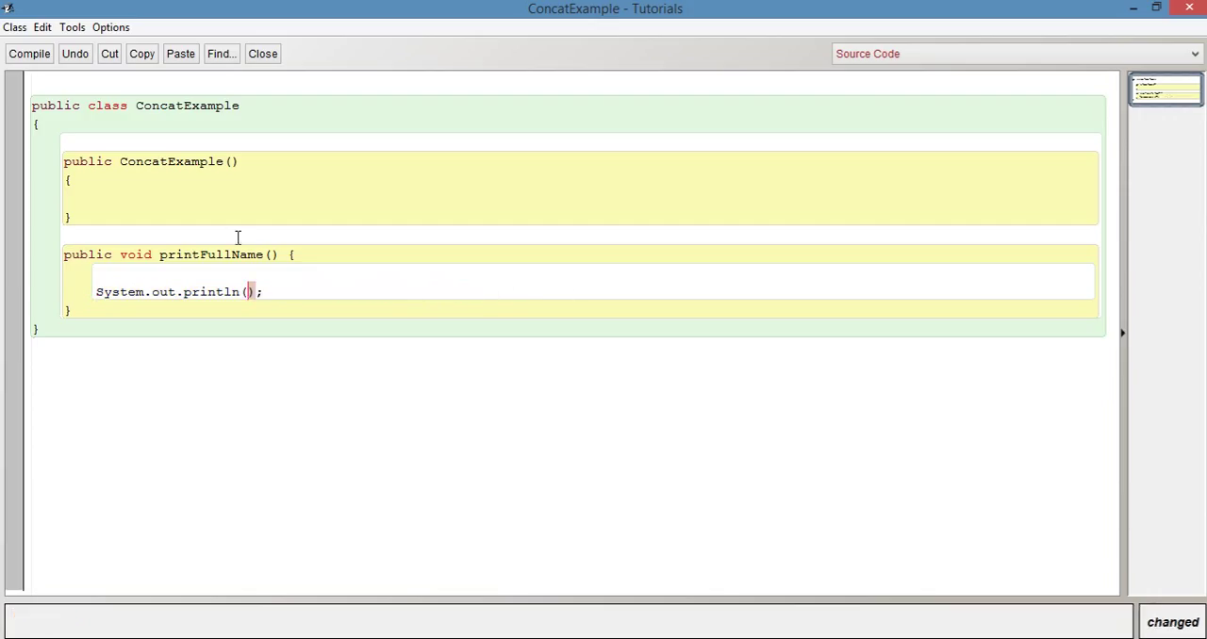
# Step: Change the method to addTenToThisNumber(int inputNum)
pyautogui.write('i')
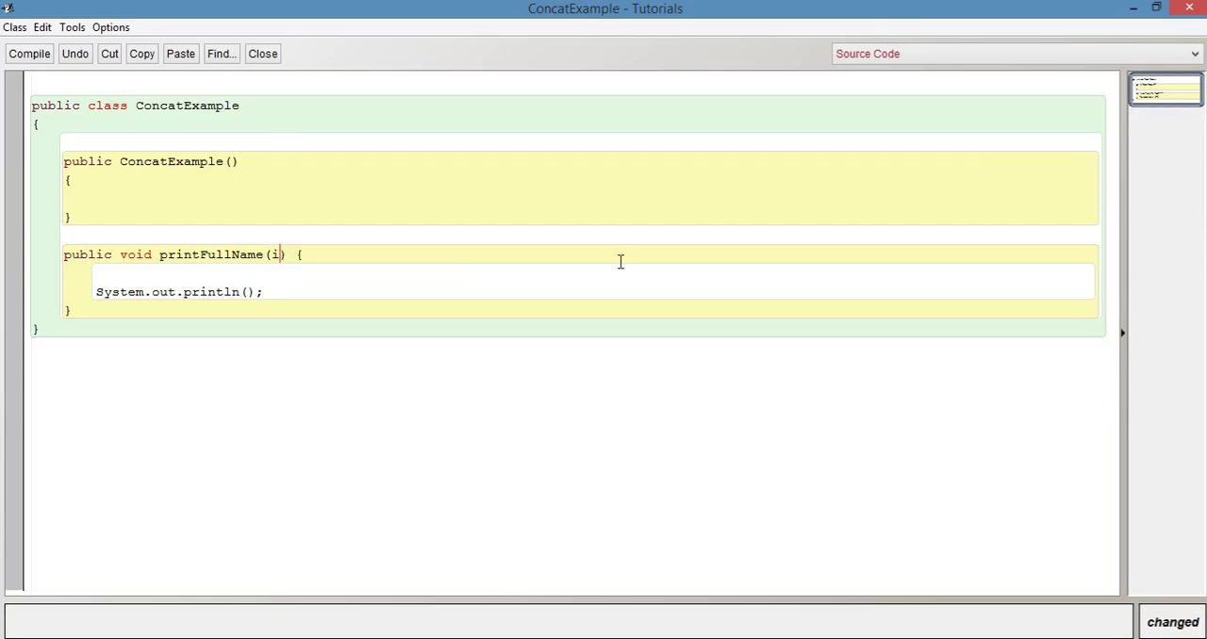
pyautogui.write('nt')
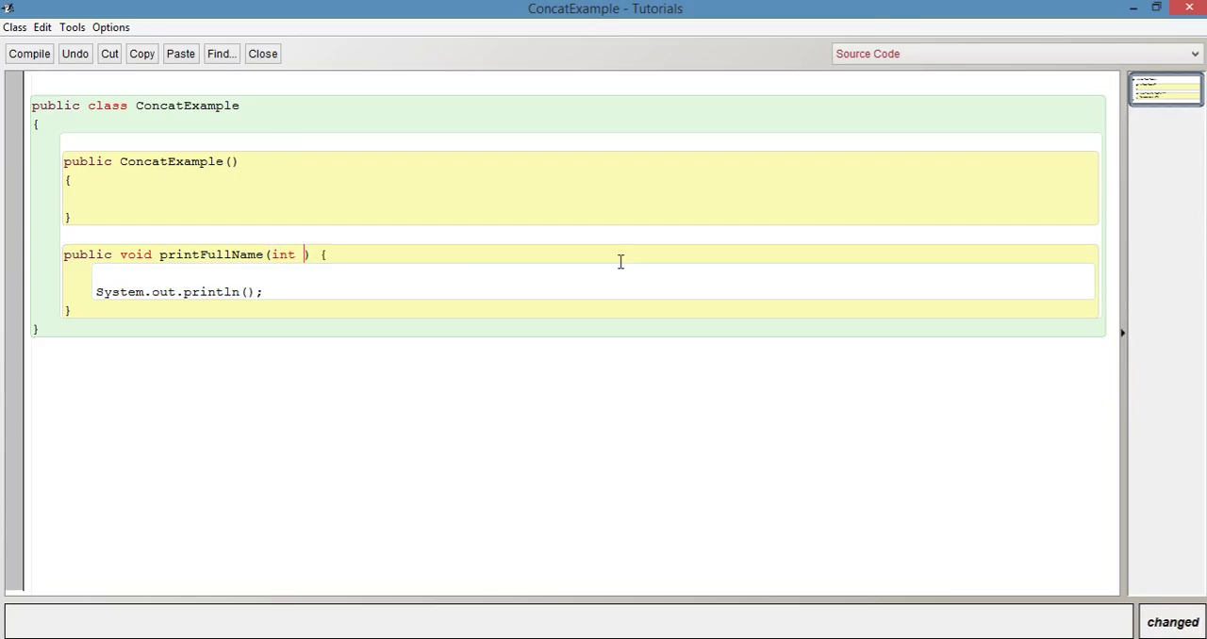
pyautogui.click(217, 255)
pyautogui.write('dd10')
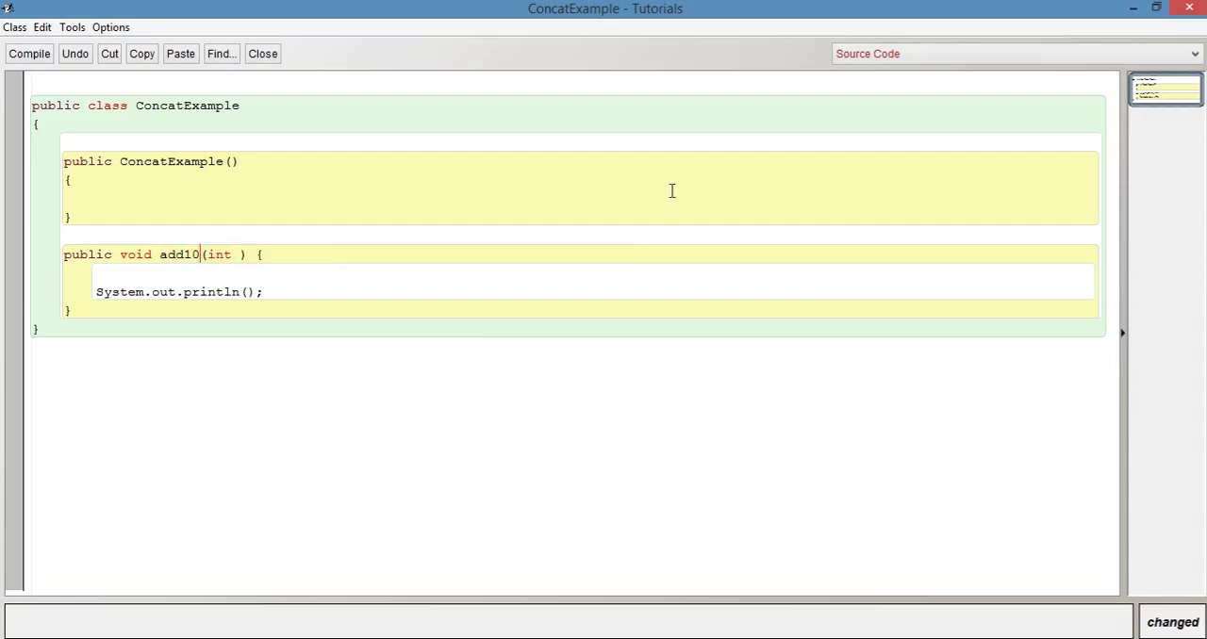
pyautogui.write('To')
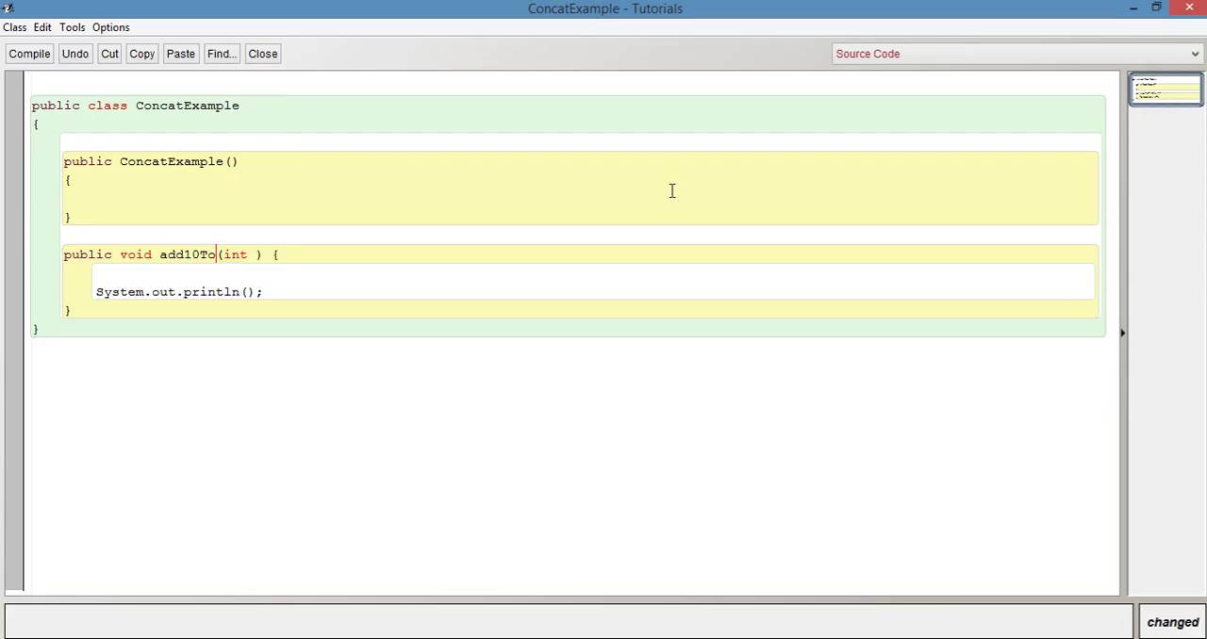
pyautogui.press('Backspace')
pyautogui.write('en')
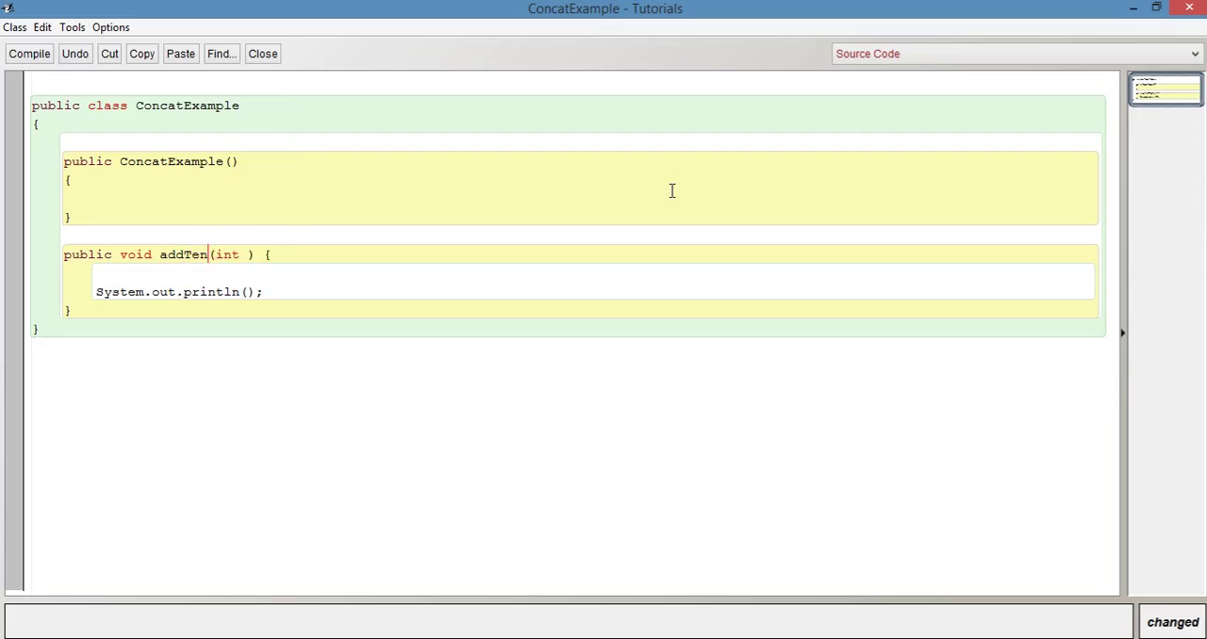
pyautogui.write('ToThis')
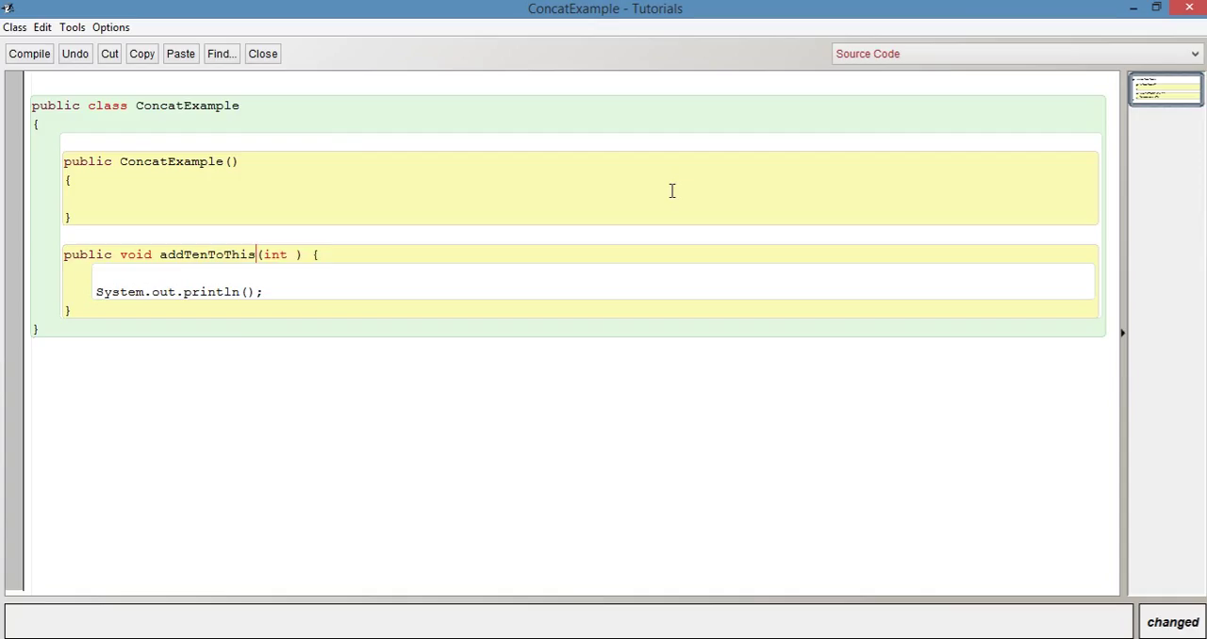
pyautogui.write('Number')
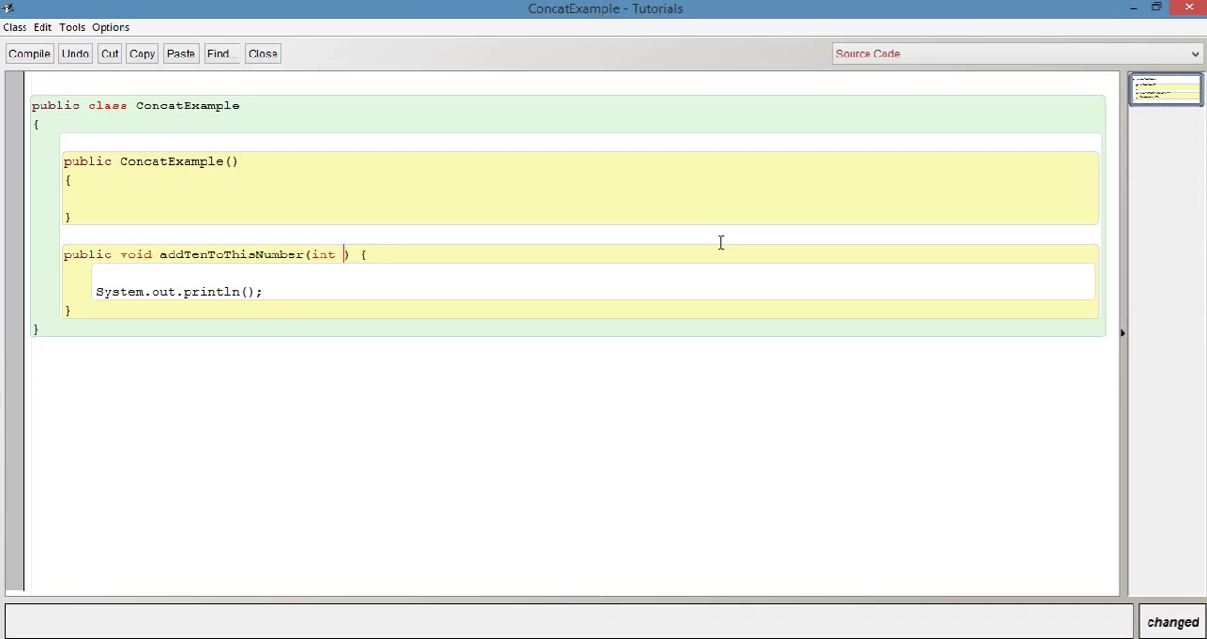
pyautogui.write('inputNum')
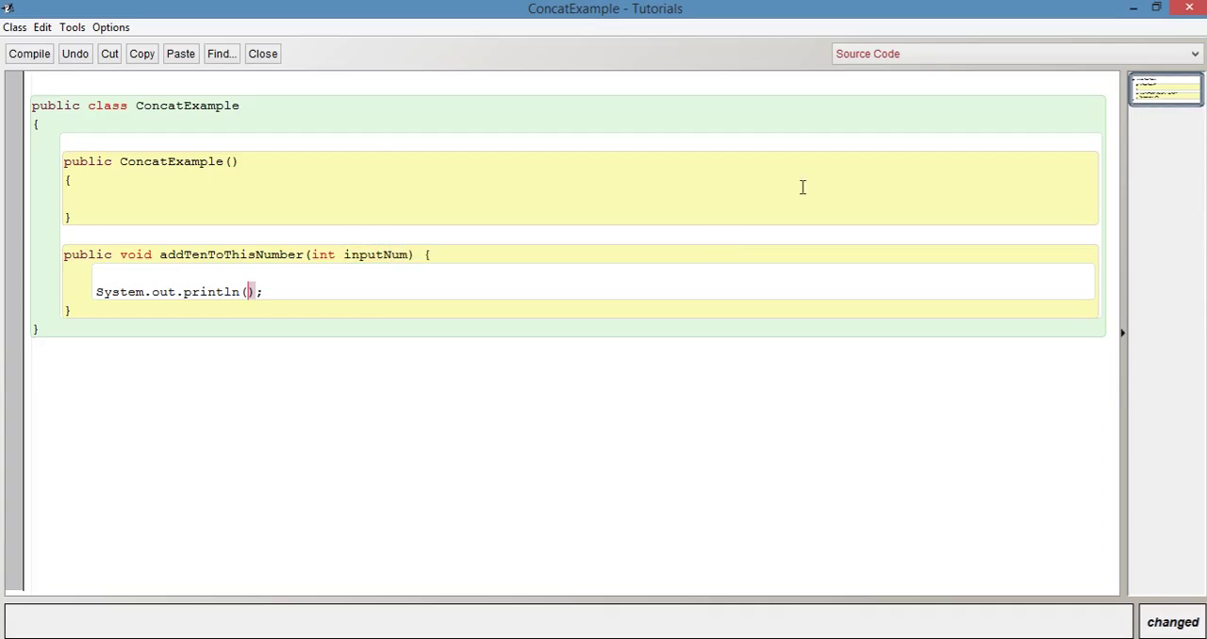
pyautogui.doubleClick(179, 255)
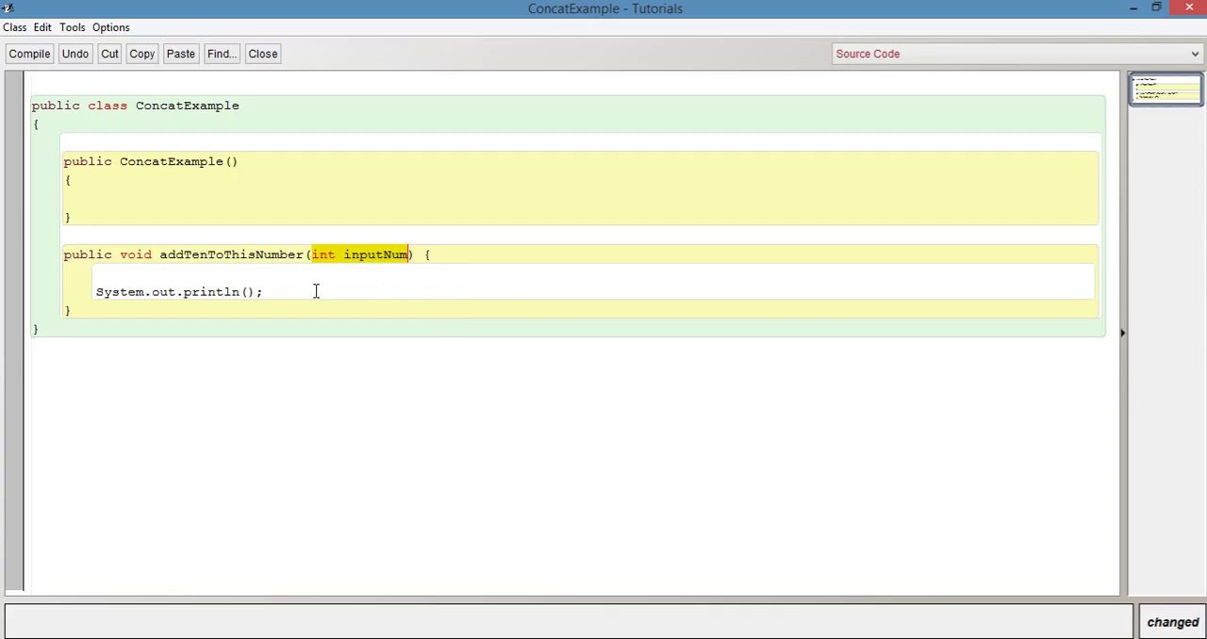
# Step: Make the method print 10 + inputNum and return to create a new ConcatExample object
pyautogui.click(247, 291)
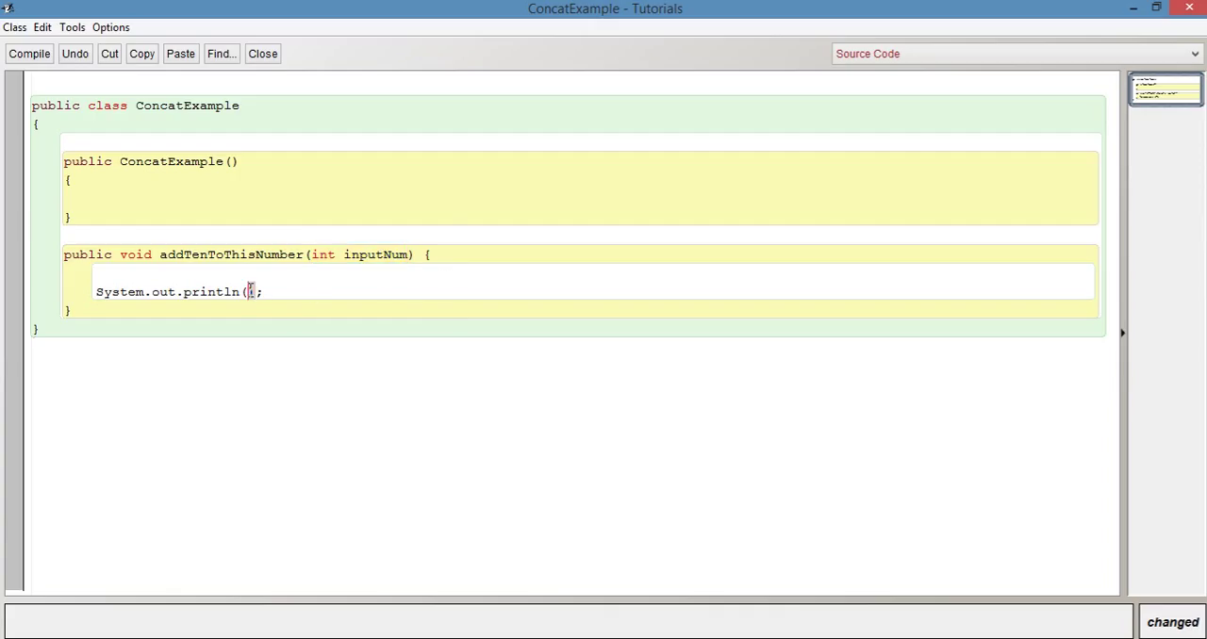
pyautogui.moveTo(654, 311)
pyautogui.write('10 _ ')
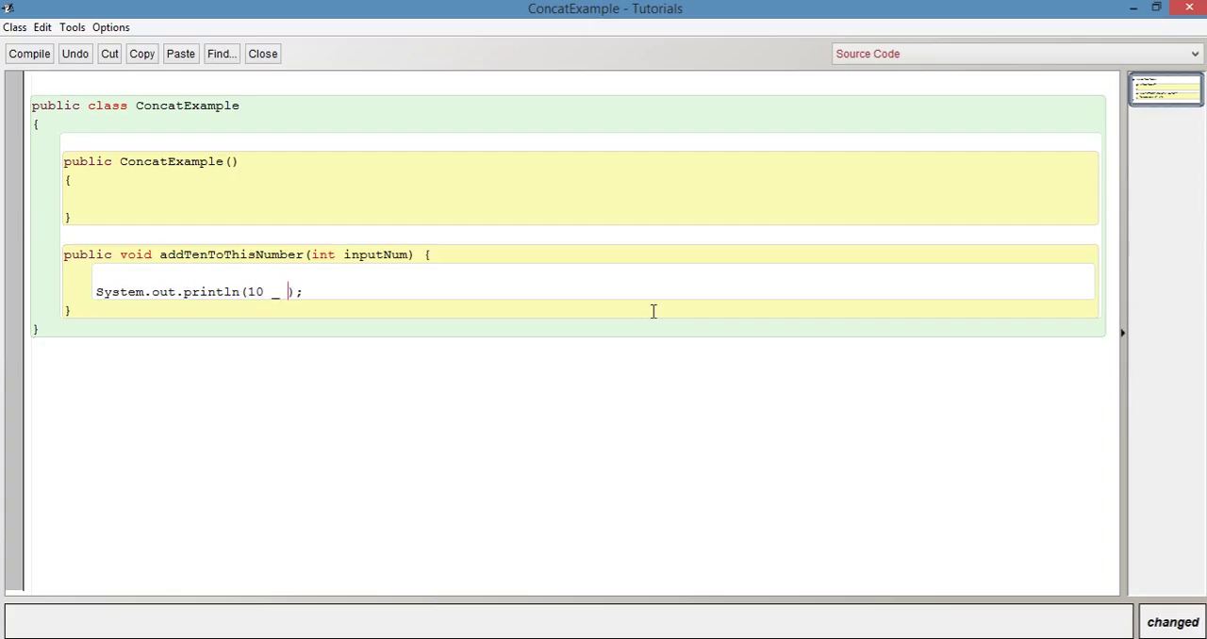
pyautogui.write('+')
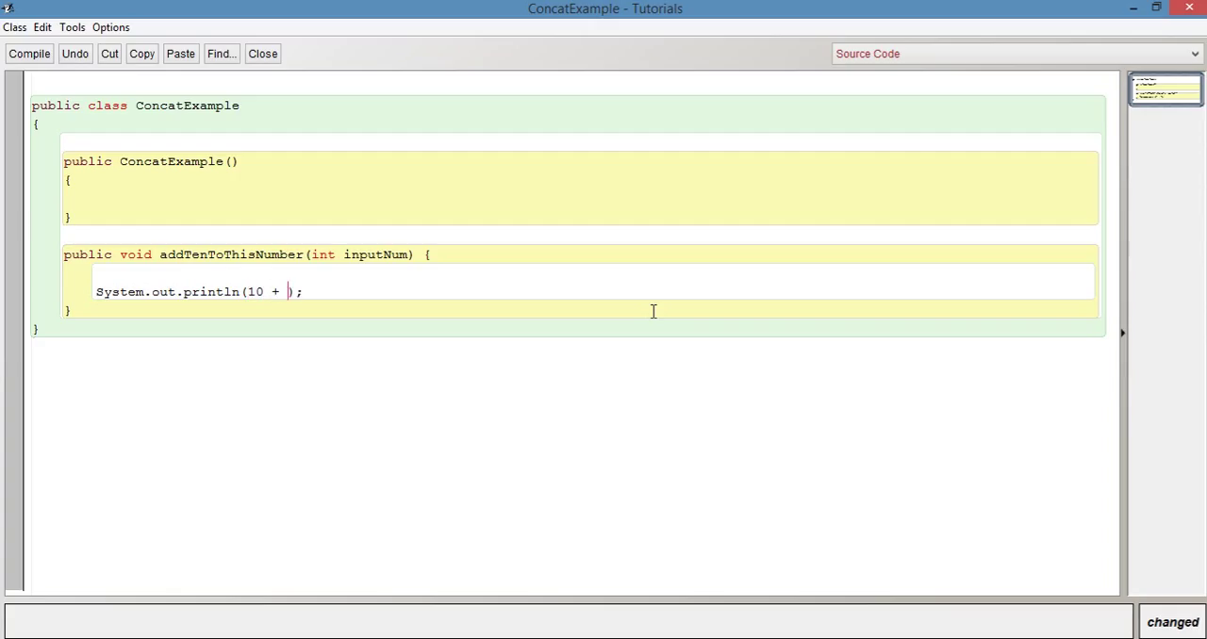
pyautogui.write('inputNum')
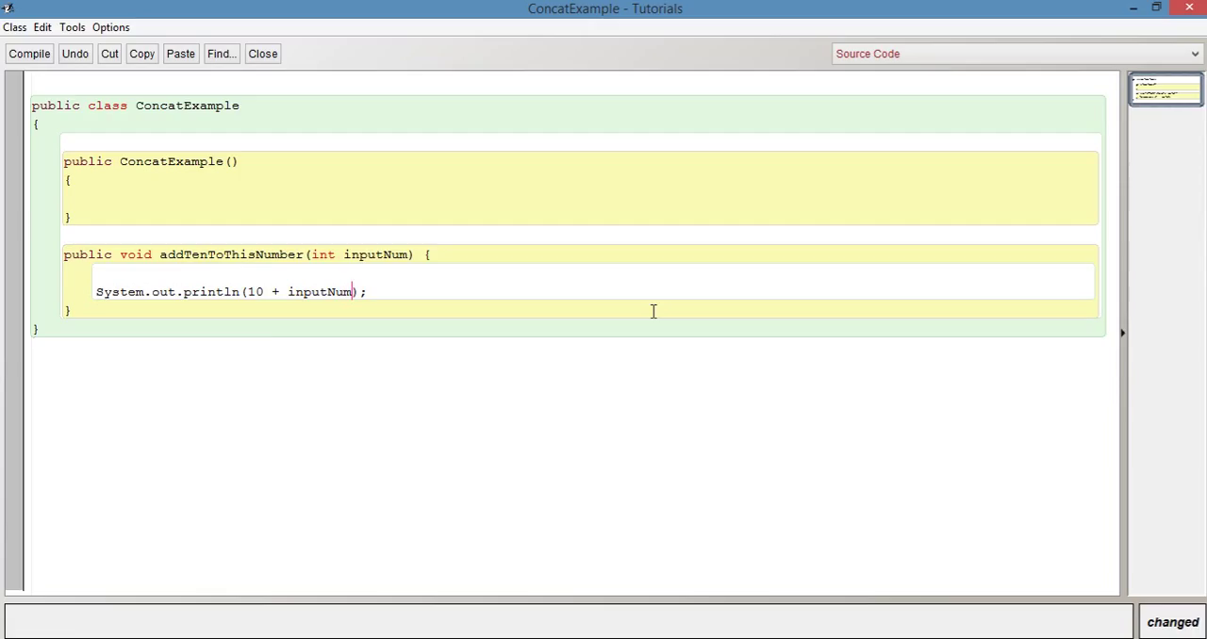
pyautogui.moveTo(391, 264)
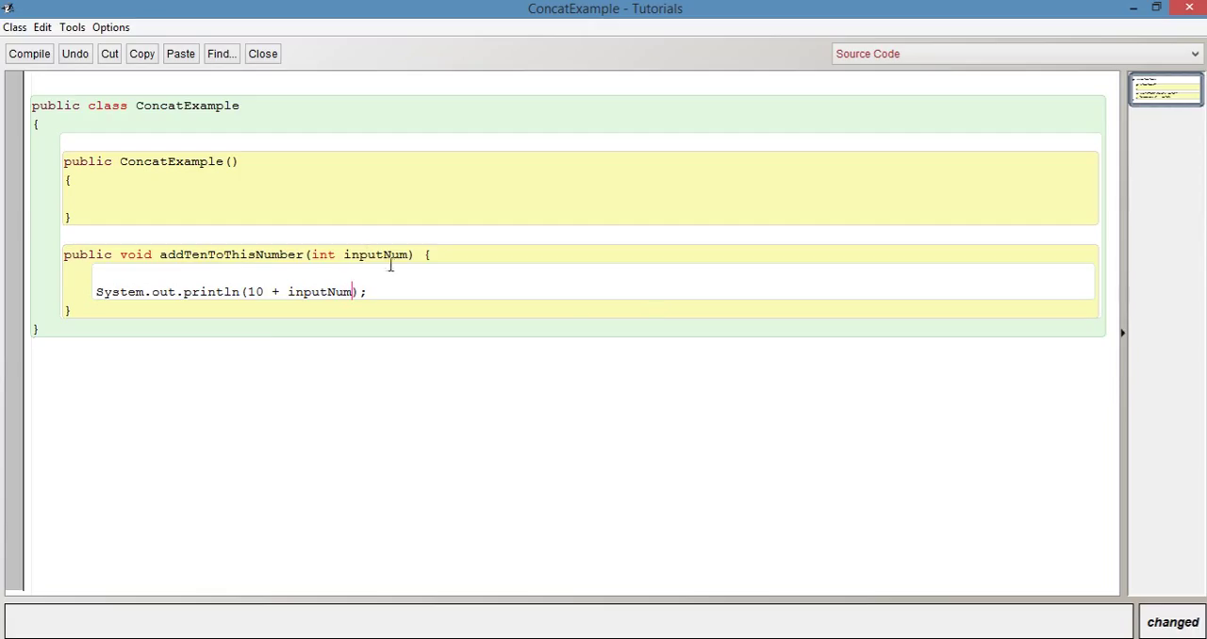
pyautogui.doubleClick(321, 292)
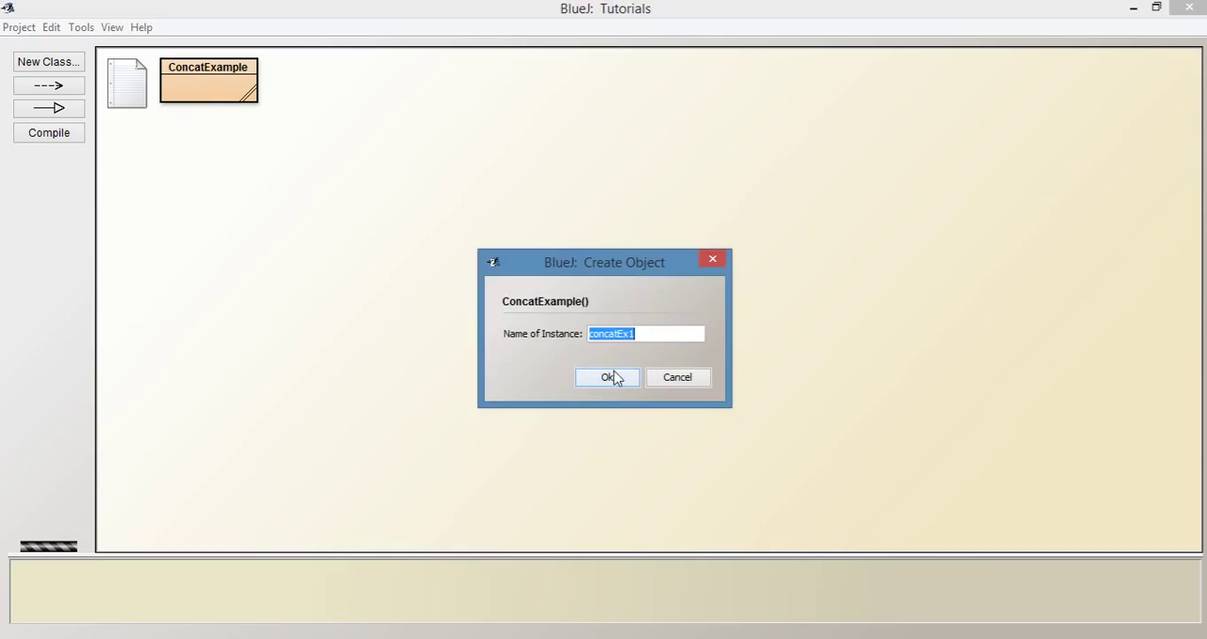
# Step: Create concatEx1 and call addTenToThisNumber with argument 50, printing 60 in the terminal
pyautogui.click(607, 377)
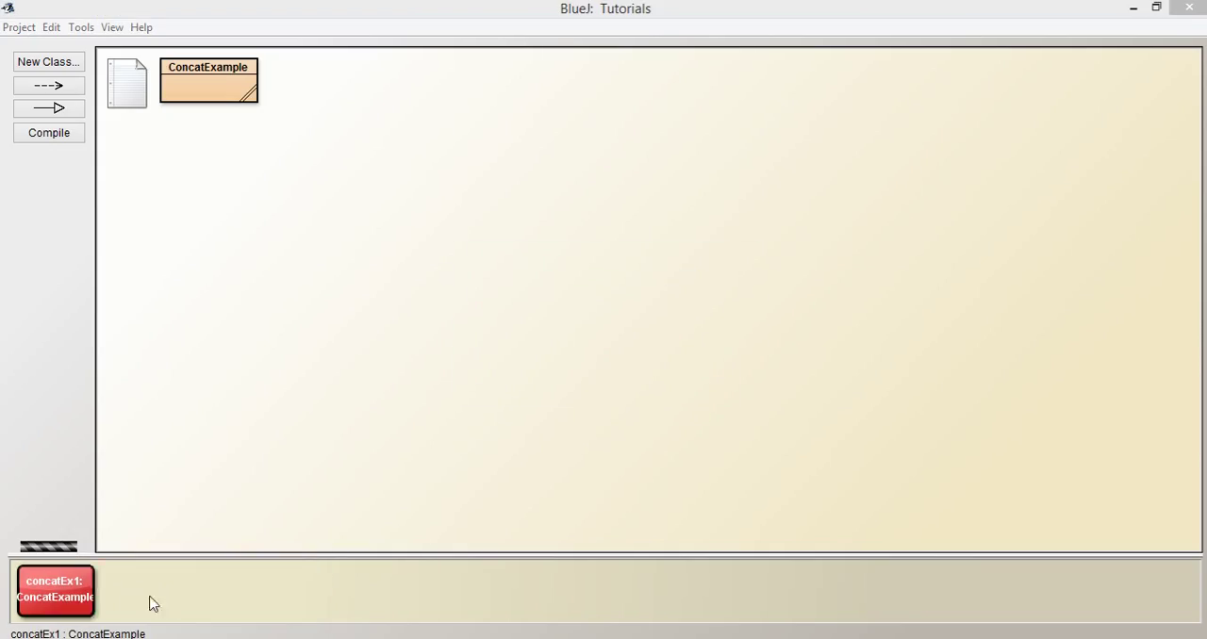
pyautogui.click(55, 590)
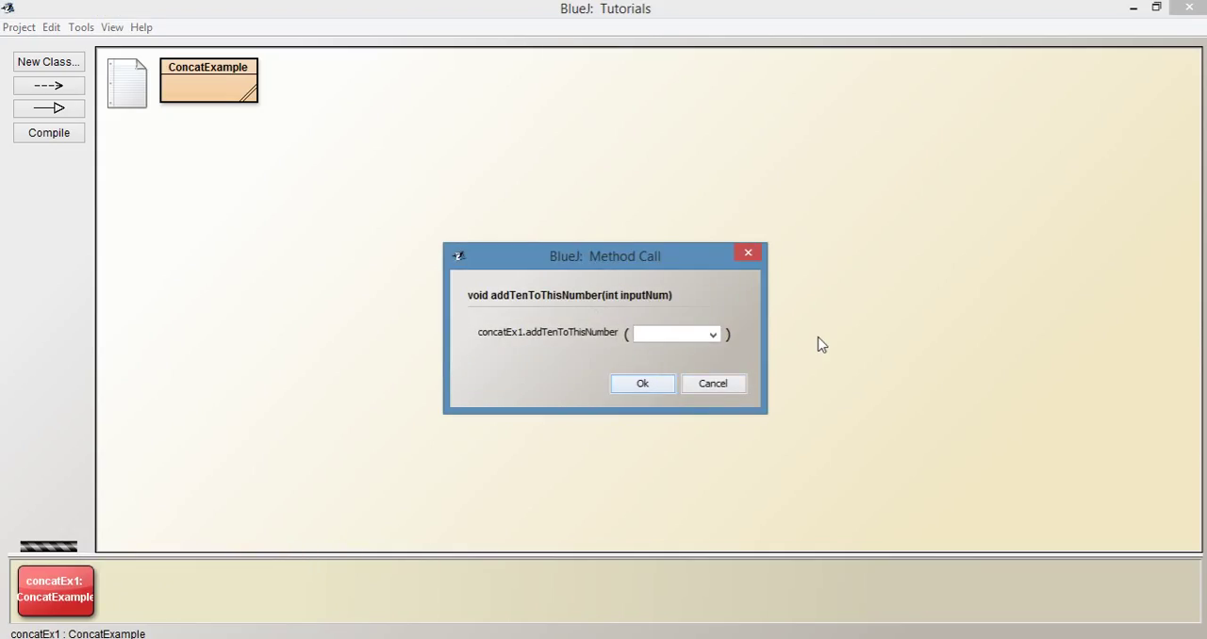
pyautogui.click(669, 333)
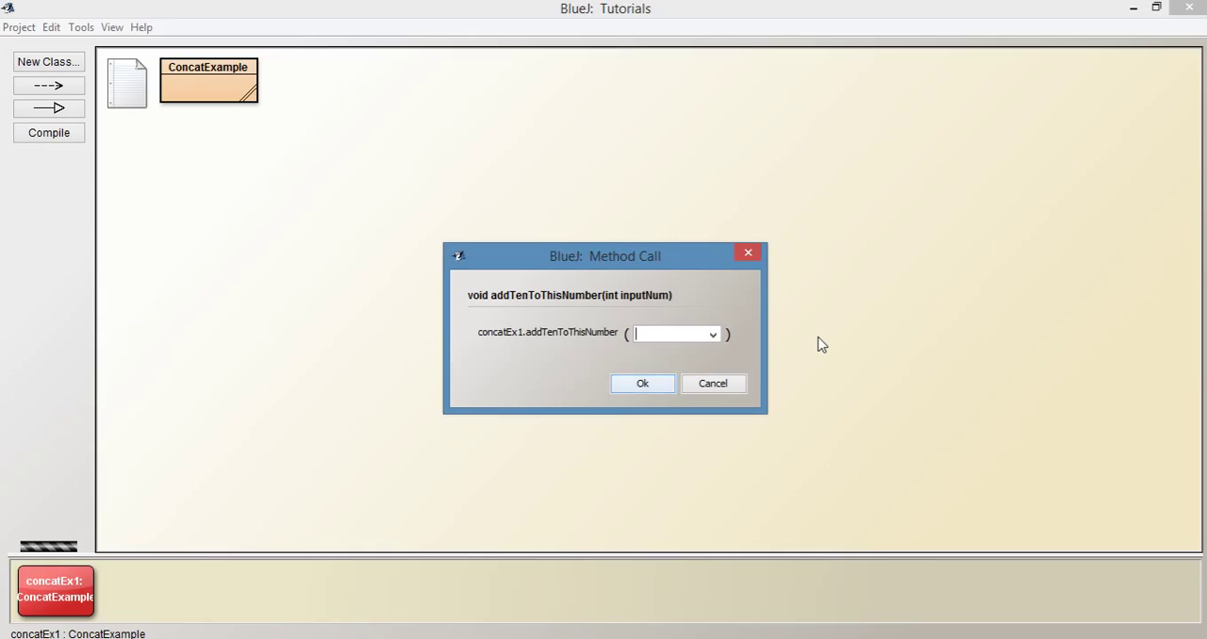
pyautogui.write('50')
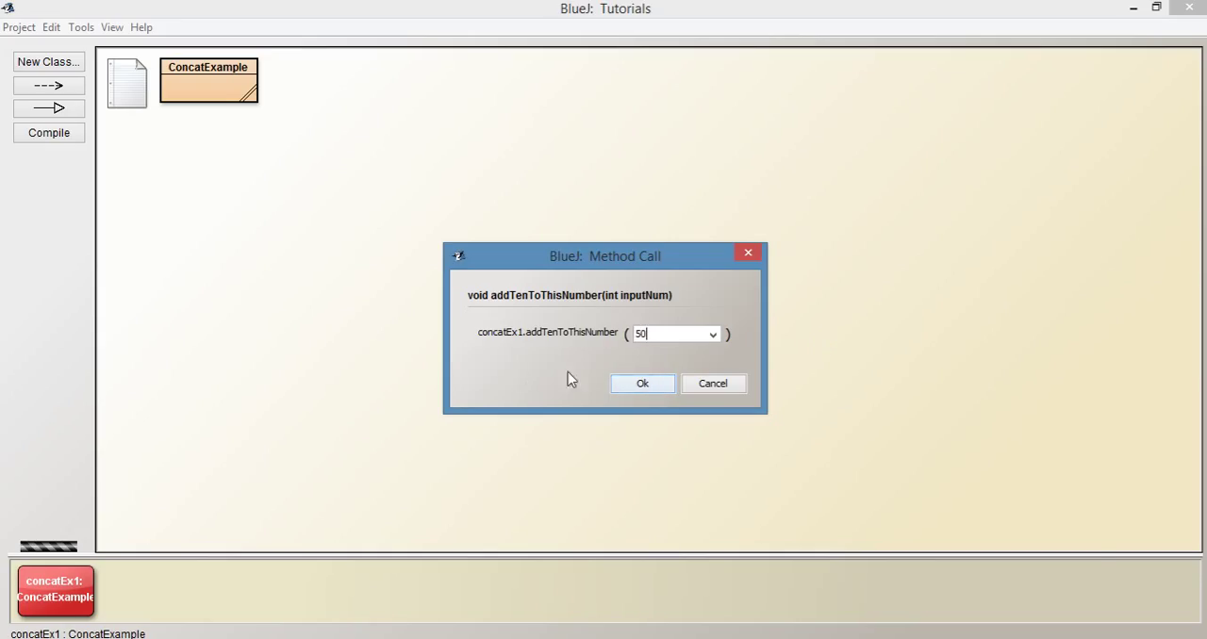
pyautogui.click(642, 383)
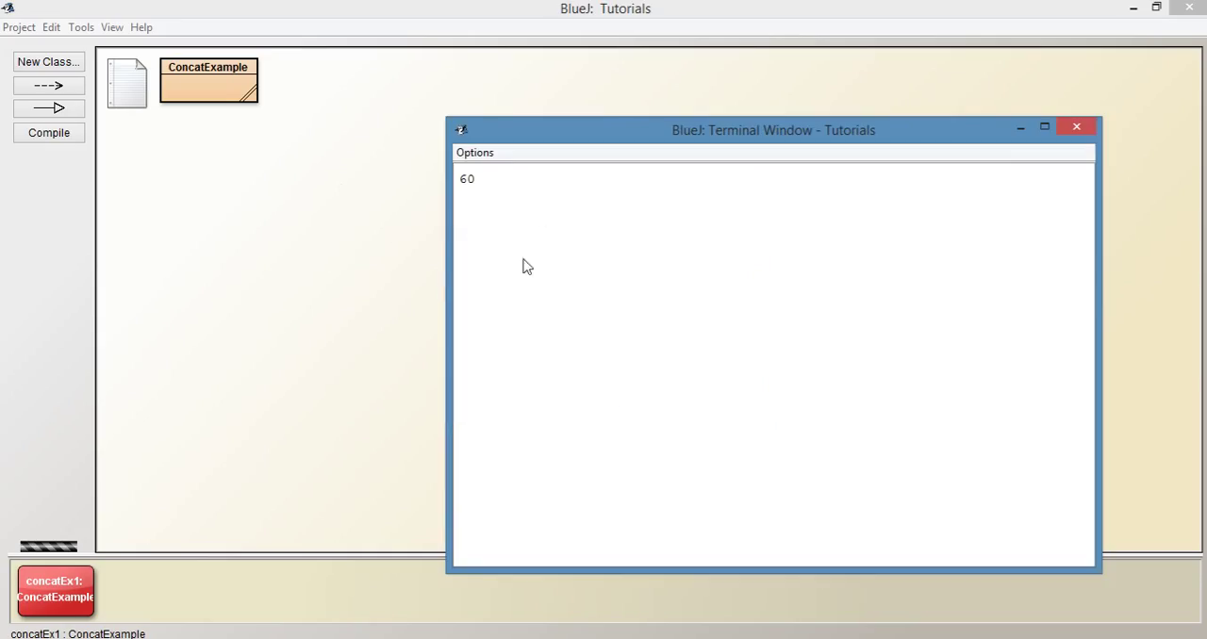
pyautogui.moveTo(1114, 180)
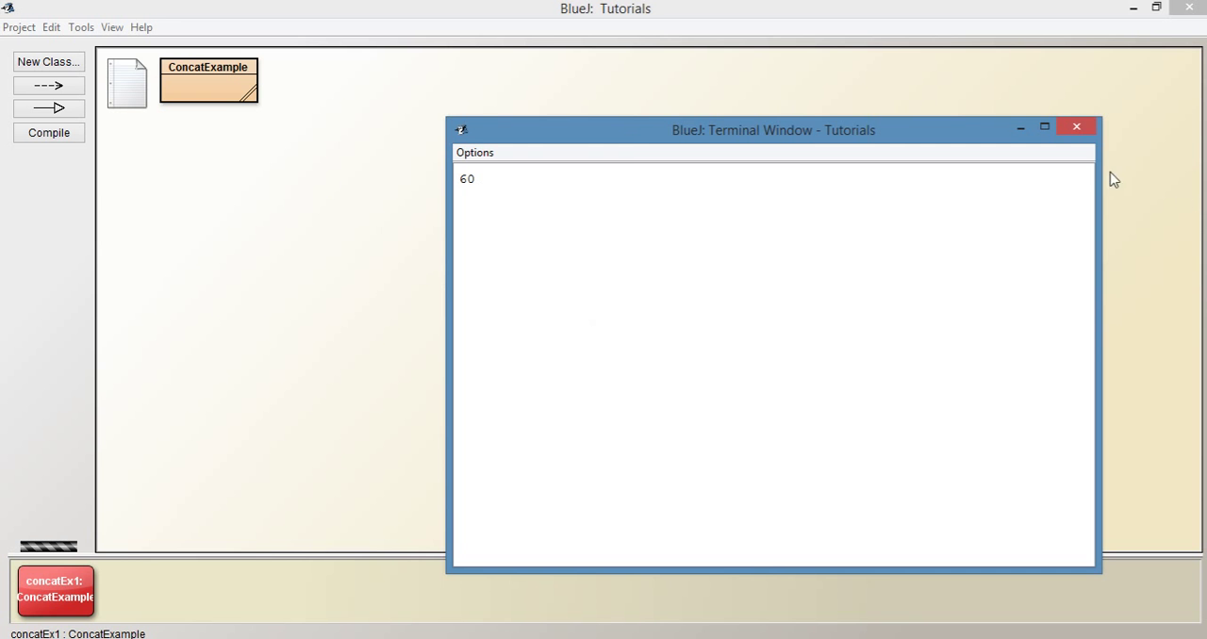
# Step: Close the terminal window and reopen the ConcatExample source in the editor
pyautogui.click(1076, 126)
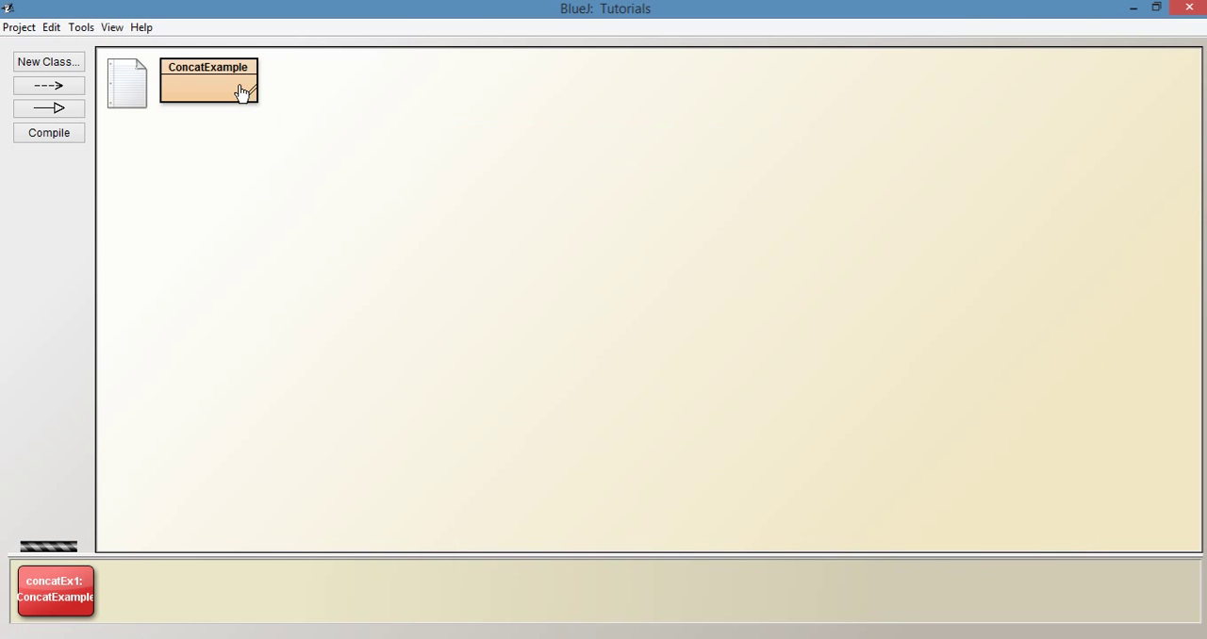
pyautogui.doubleClick(208, 83)
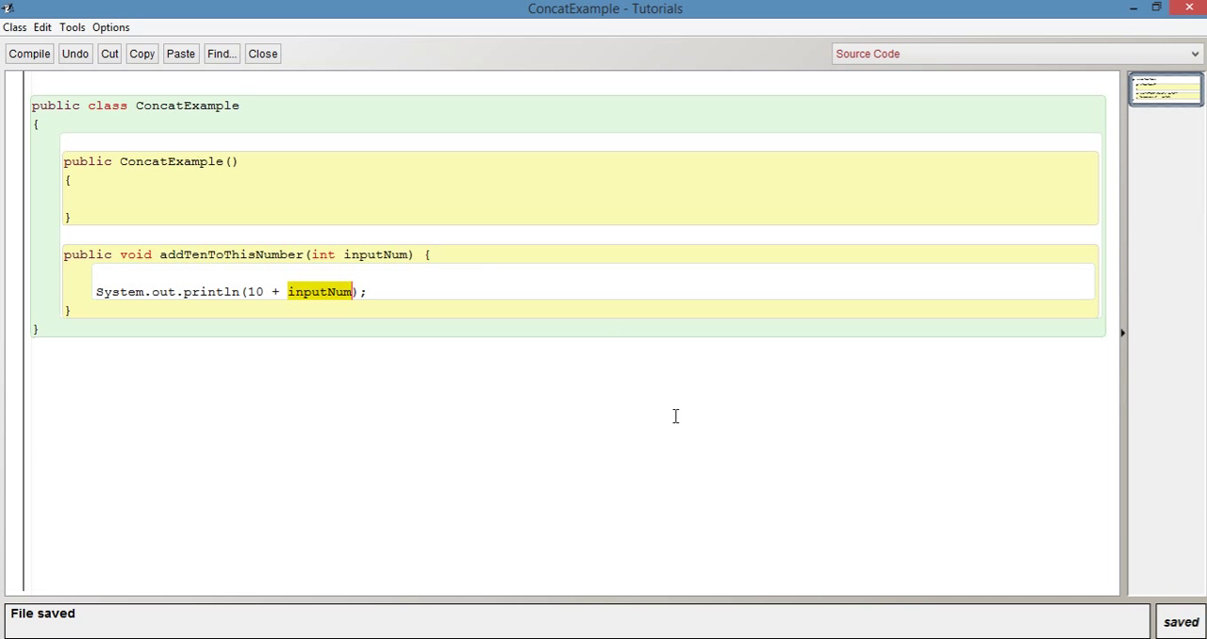